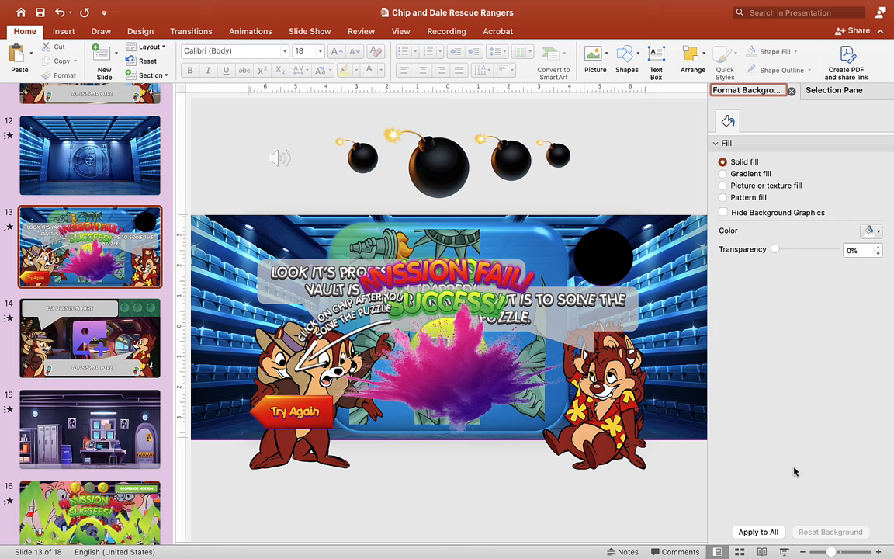
pyautogui.moveTo(787, 524)
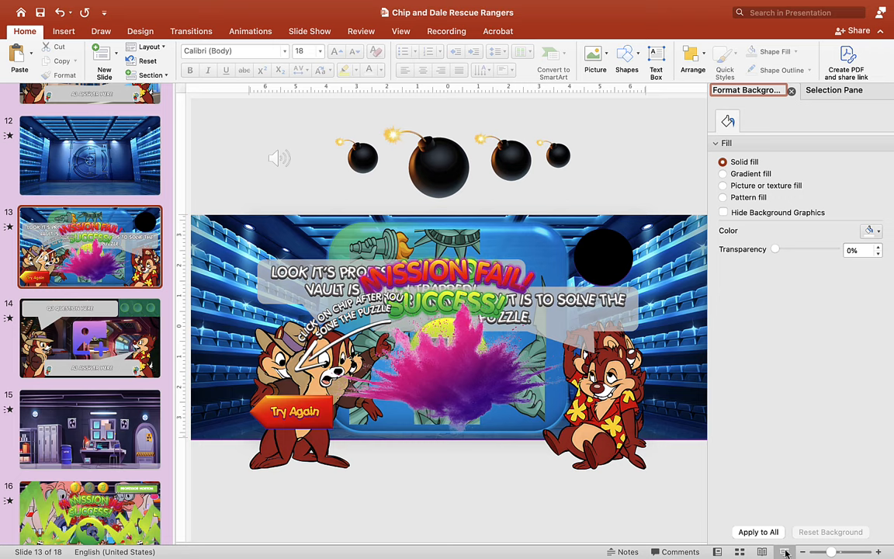
# - Run the puzzle slideshow and spin the torch tile and other scrambled statue tiles
pyautogui.click(786, 553)
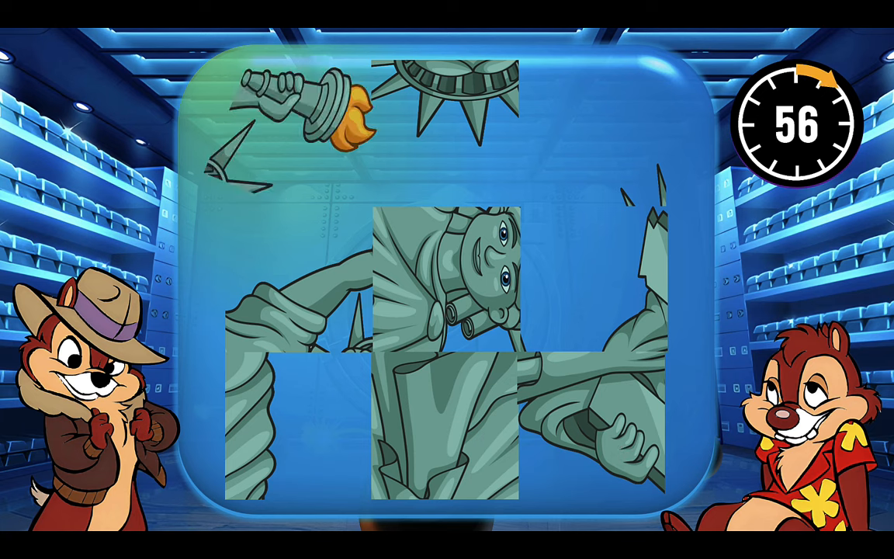
pyautogui.click(303, 152)
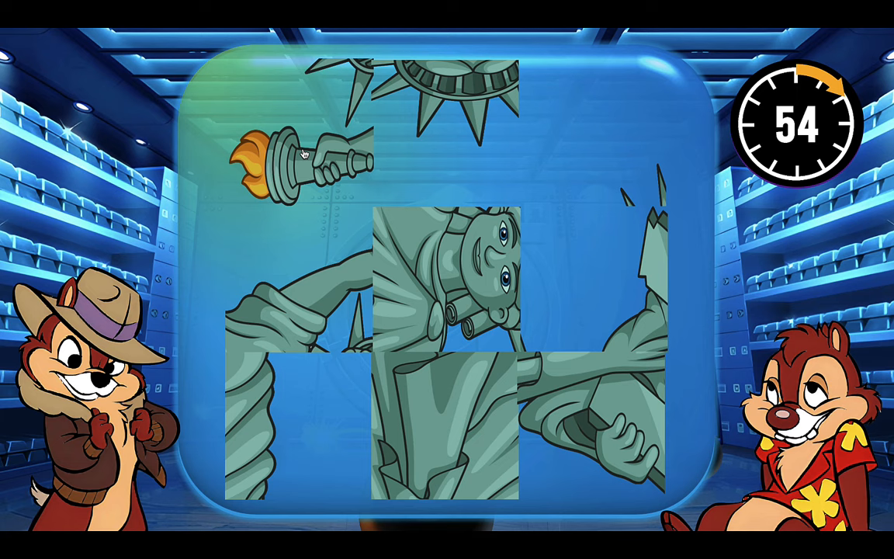
pyautogui.click(303, 155)
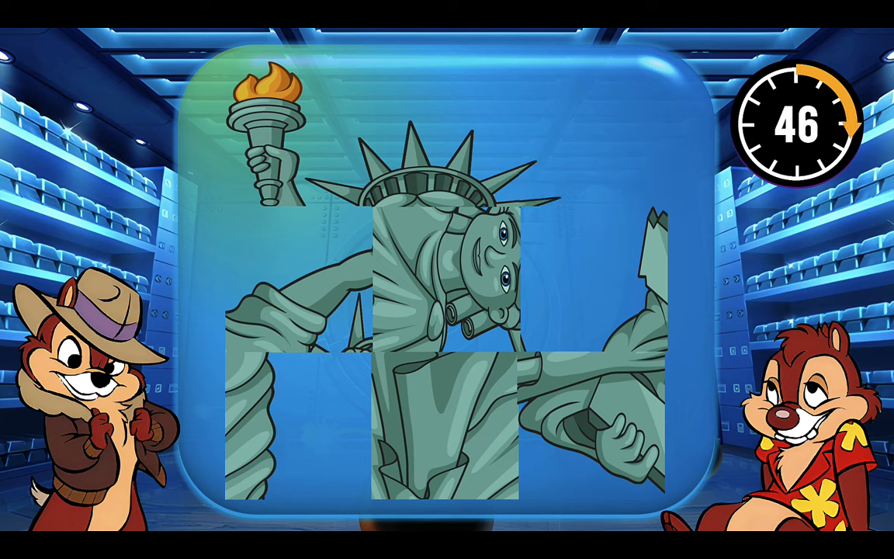
pyautogui.click(292, 282)
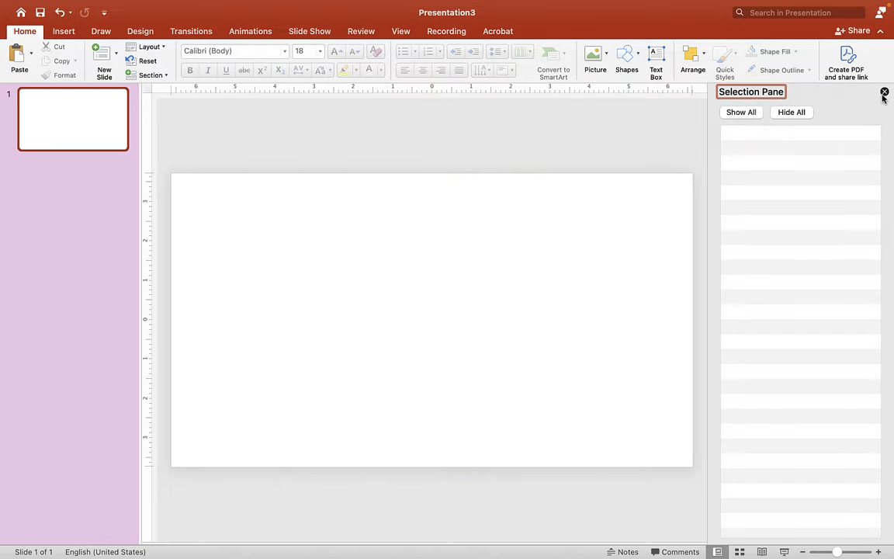
# - Hide the Selection Pane and bring up the Shapes gallery to choose a Rectangle
pyautogui.click(881, 92)
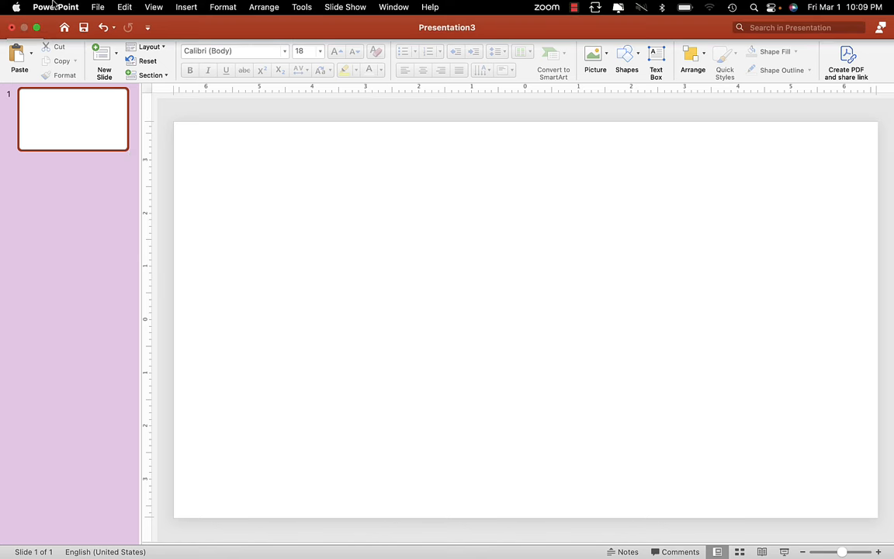
pyautogui.click(98, 6)
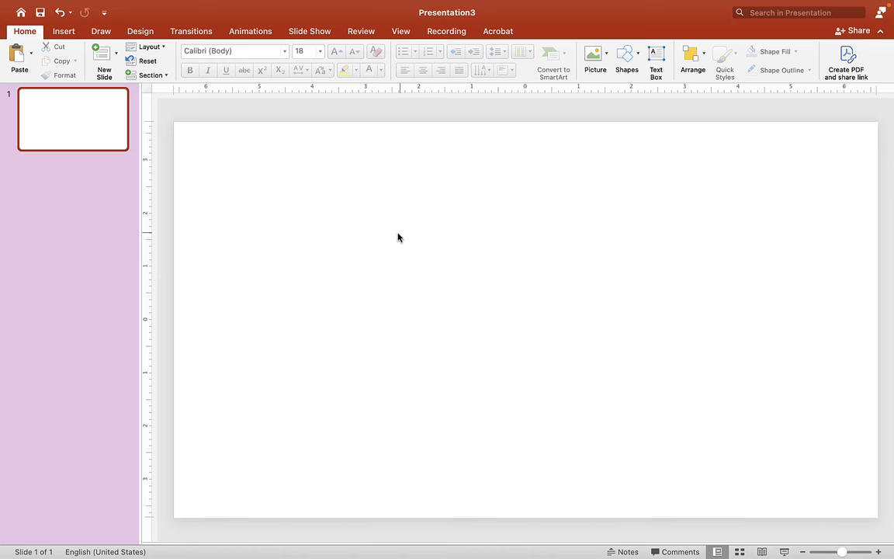
pyautogui.moveTo(638, 146)
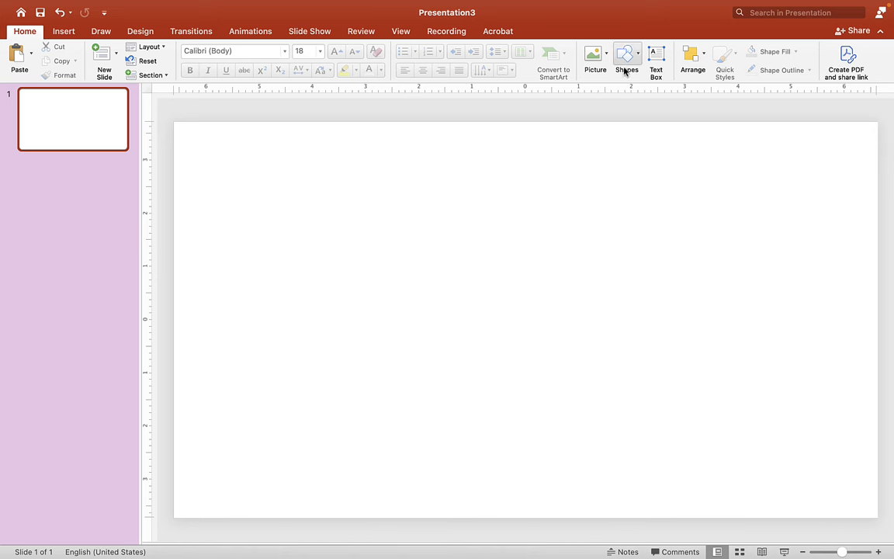
pyautogui.click(626, 59)
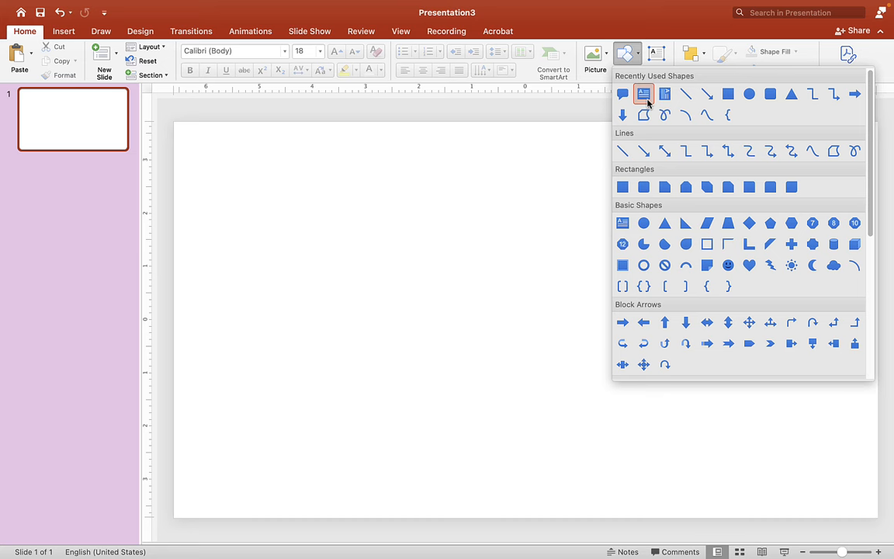
pyautogui.moveTo(727, 115)
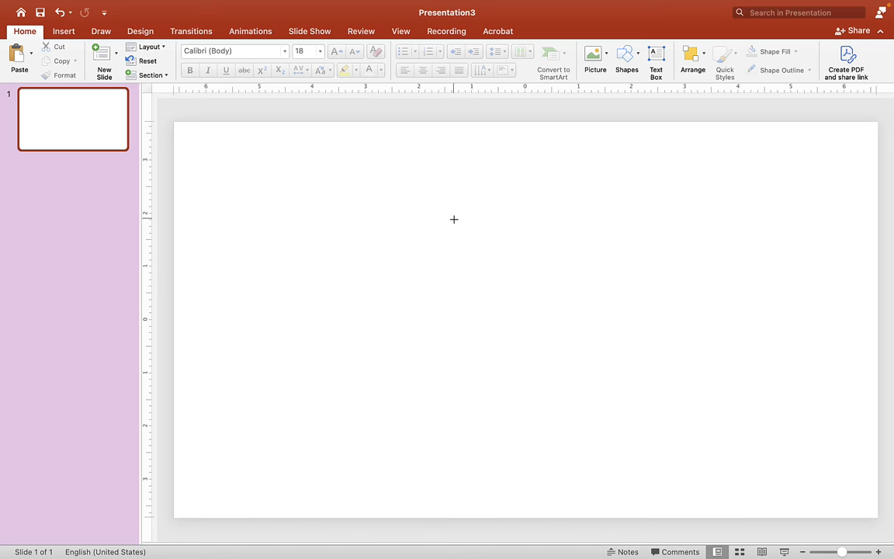
# - Draw a rectangle mid-slide and size it to a 2-inch square
pyautogui.moveTo(453, 224); pyautogui.dragTo(563, 303)
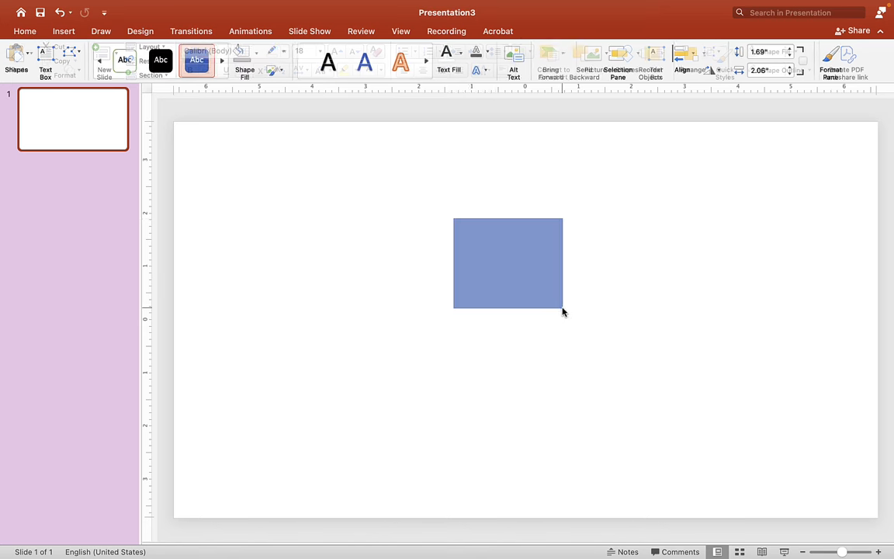
pyautogui.click(509, 263)
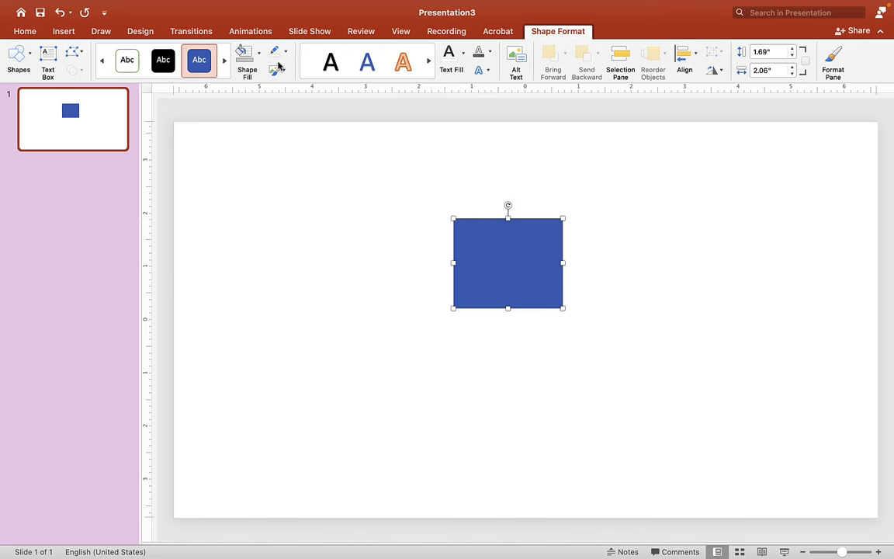
pyautogui.click(276, 51)
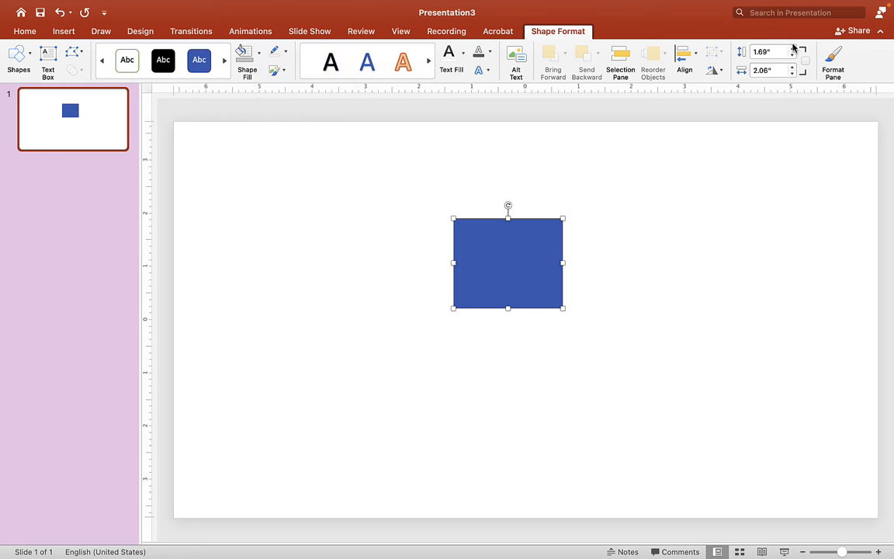
pyautogui.write('2')
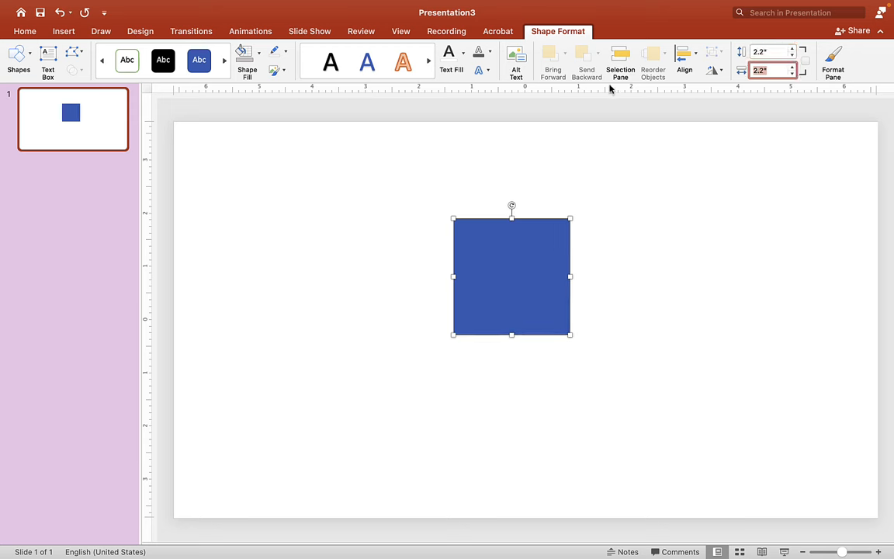
# - Move the square up to the top of the slide near the horizontal centre
pyautogui.moveTo(512, 276); pyautogui.dragTo(526, 244)
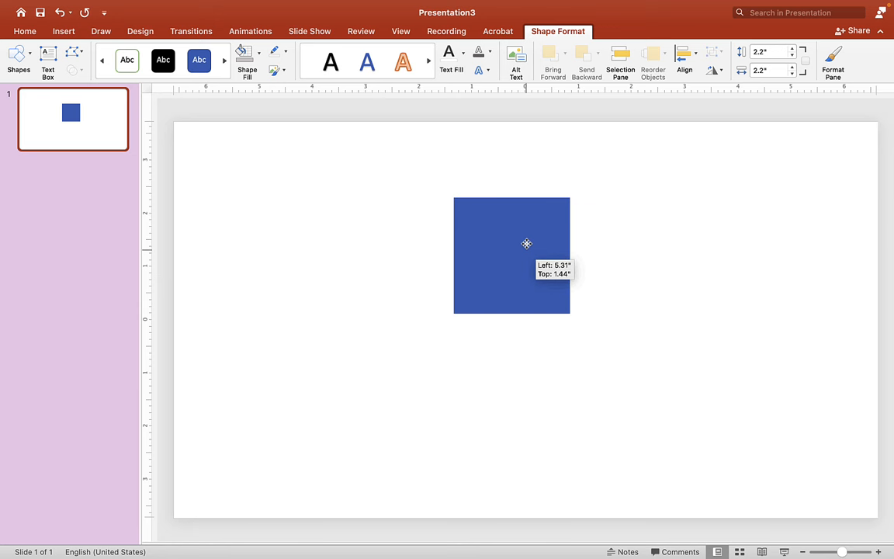
pyautogui.moveTo(526, 255); pyautogui.dragTo(533, 208)
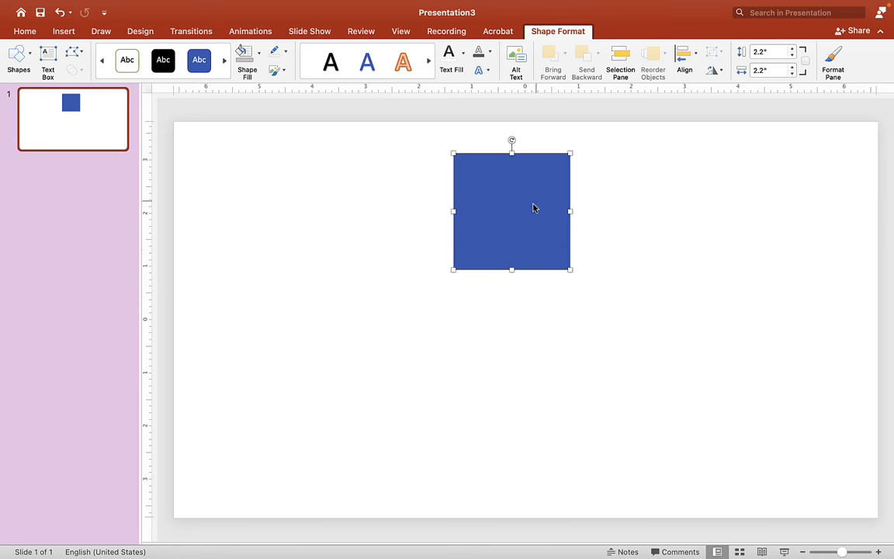
pyautogui.moveTo(511, 209); pyautogui.dragTo(525, 209)
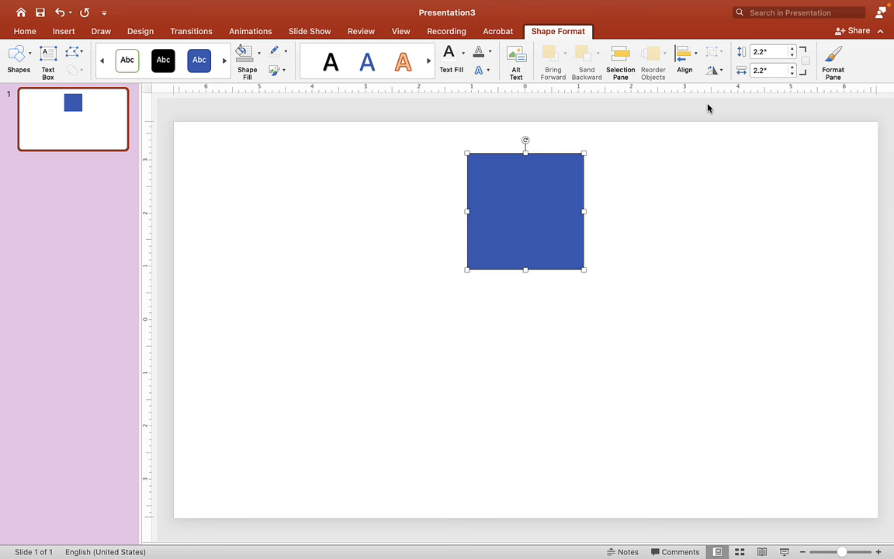
pyautogui.moveTo(524, 195)
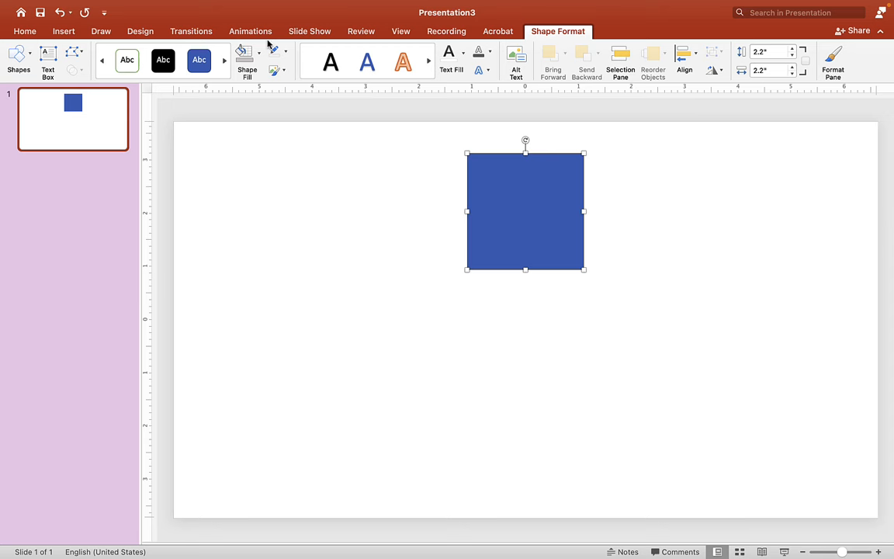
# - Add the first and second Spin animations to the blue square
pyautogui.click(250, 31)
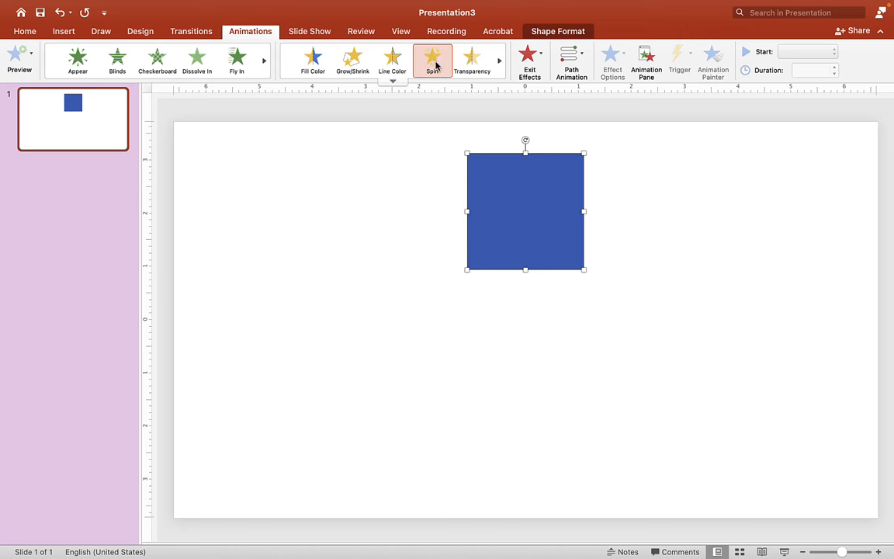
pyautogui.click(431, 59)
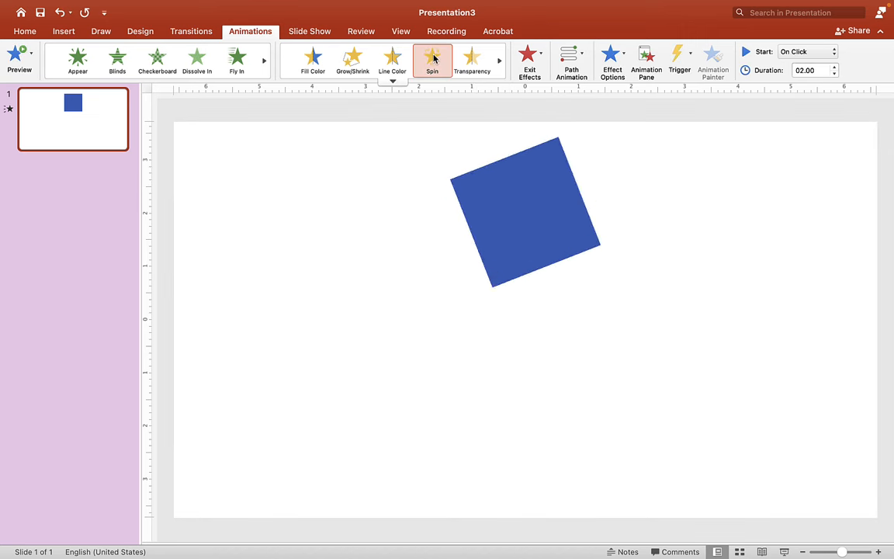
pyautogui.click(431, 59)
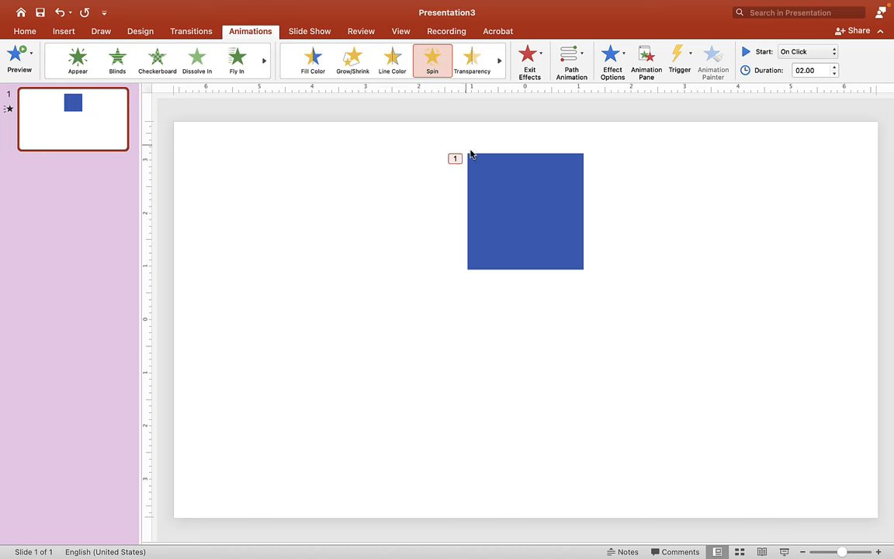
pyautogui.click(611, 59)
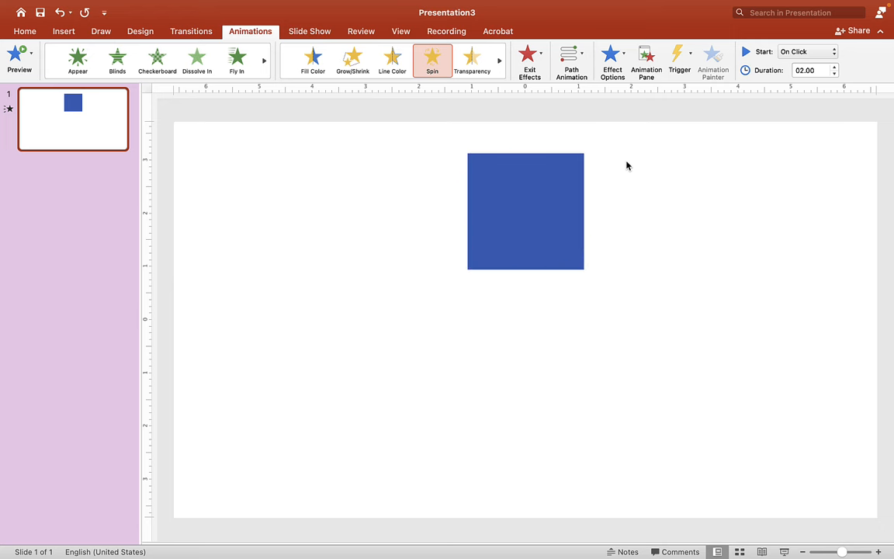
pyautogui.click(524, 211)
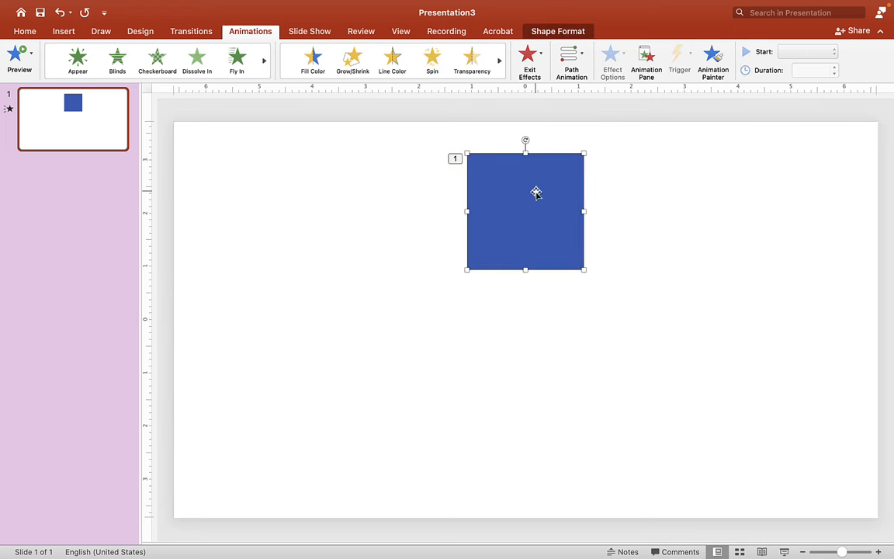
pyautogui.click(431, 59)
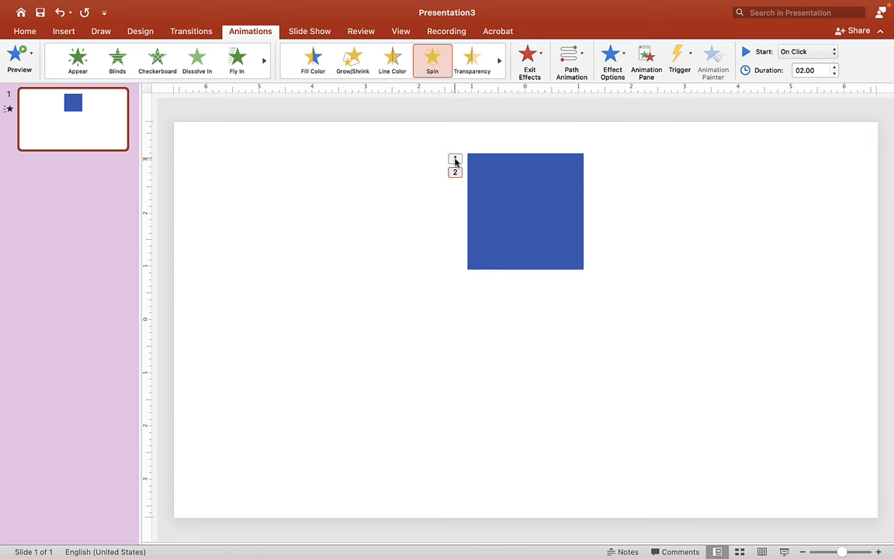
pyautogui.click(612, 59)
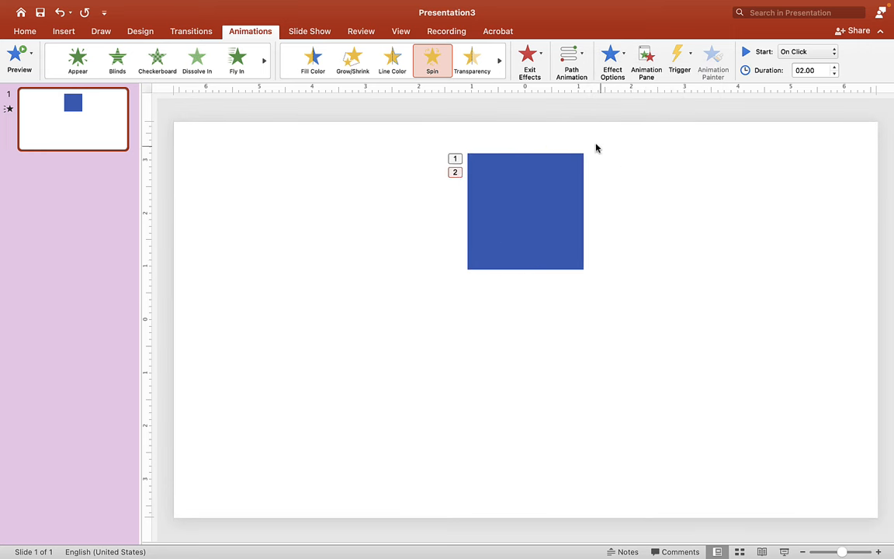
# - Add third and fourth Spin animations, checking clockwise direction and full rotation in Effect Options
pyautogui.click(525, 209)
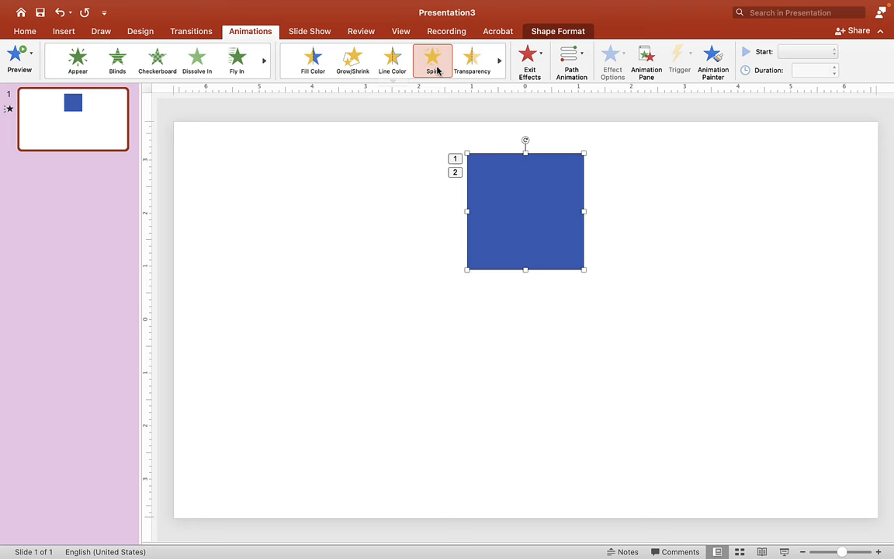
pyautogui.click(612, 59)
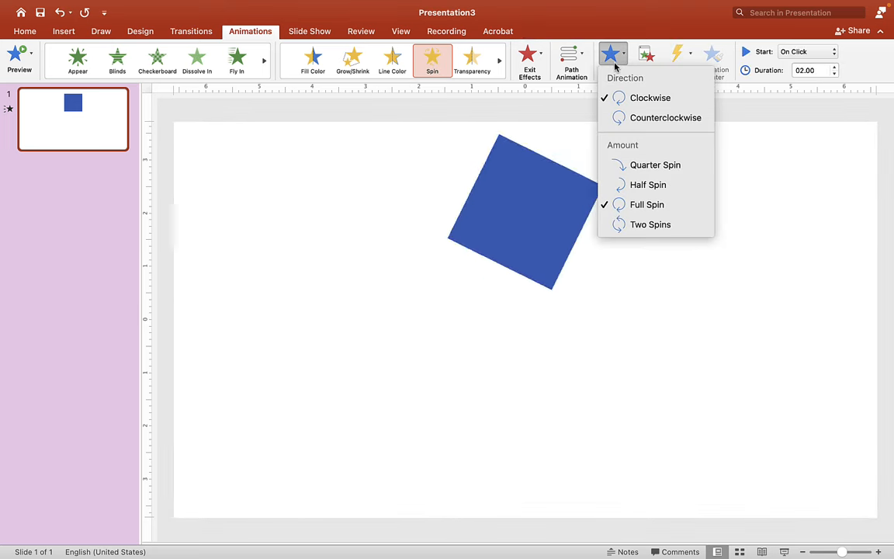
pyautogui.click(582, 216)
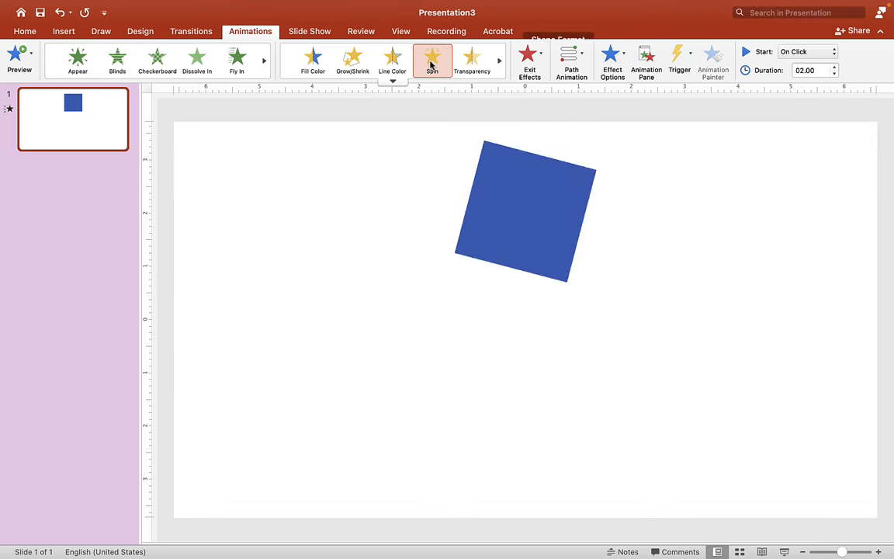
pyautogui.click(432, 59)
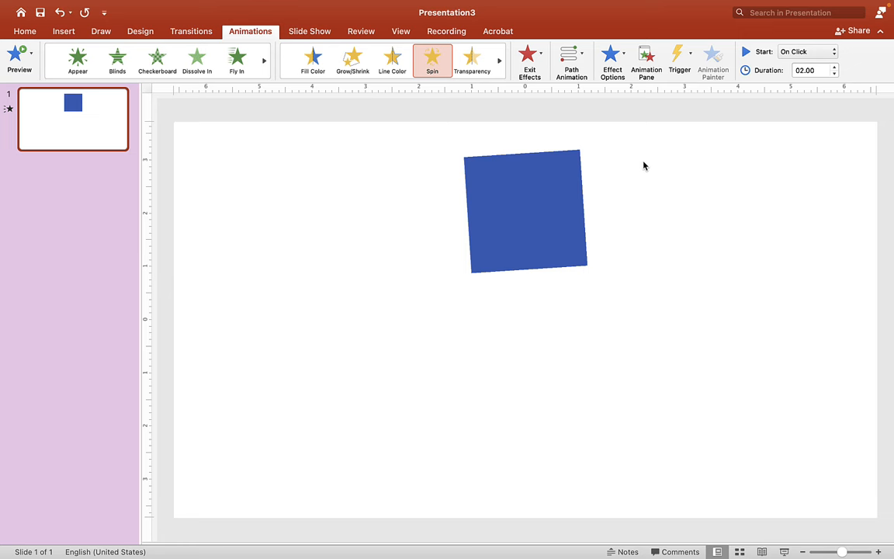
pyautogui.click(645, 61)
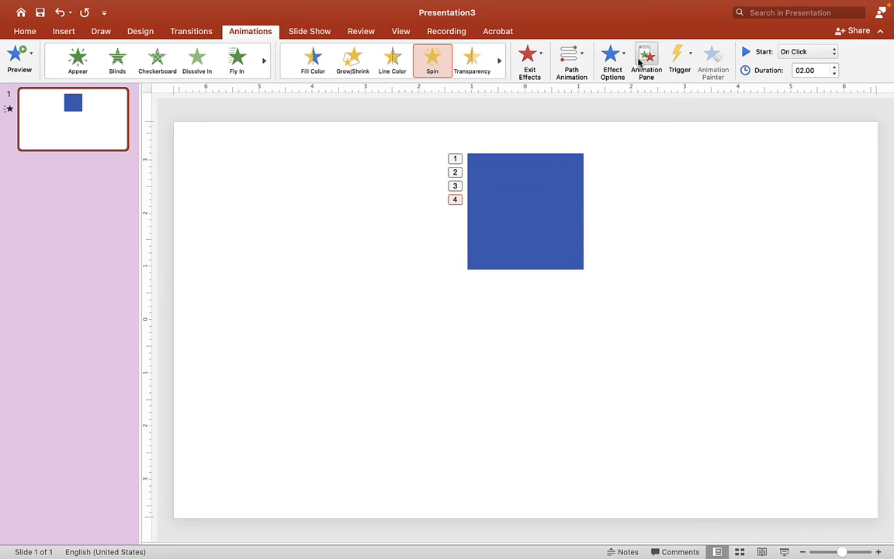
# - Show the Selection Pane via Arrange so the square can be renamed to 1, then the animation list
pyautogui.click(646, 62)
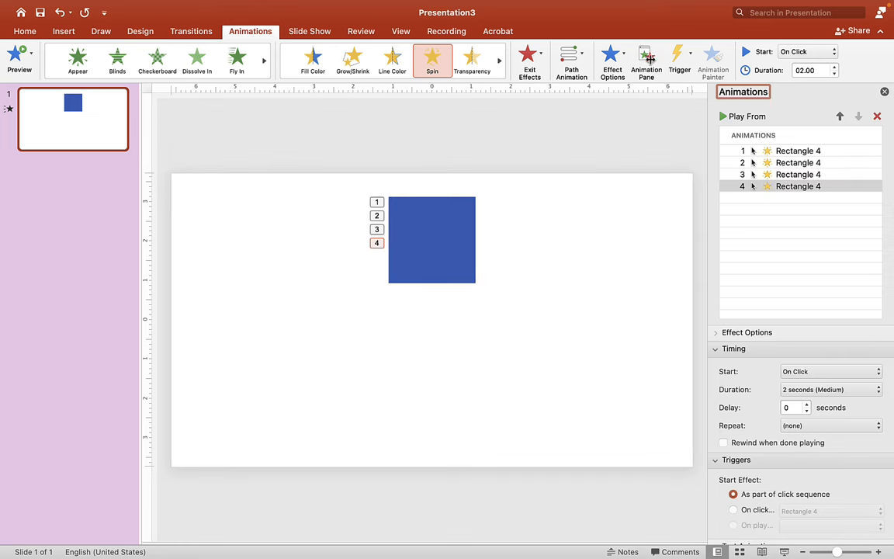
pyautogui.moveTo(795, 174)
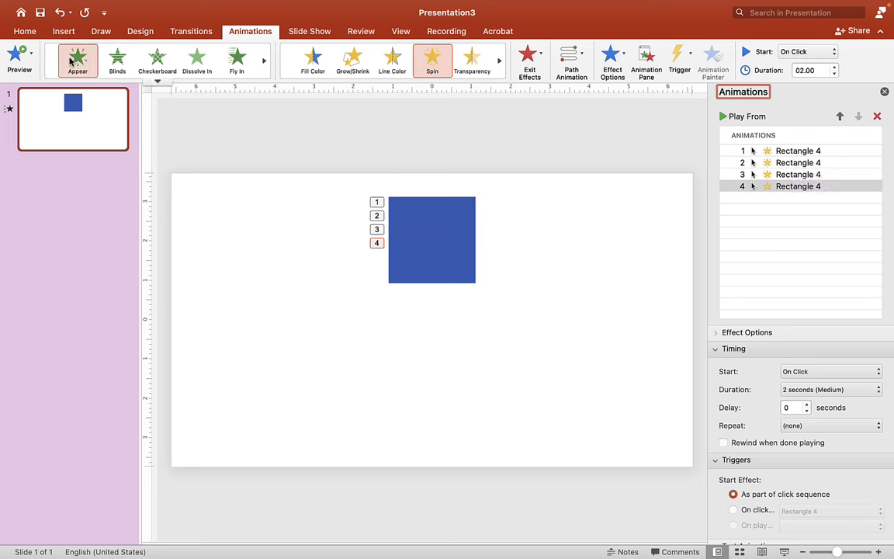
pyautogui.click(692, 55)
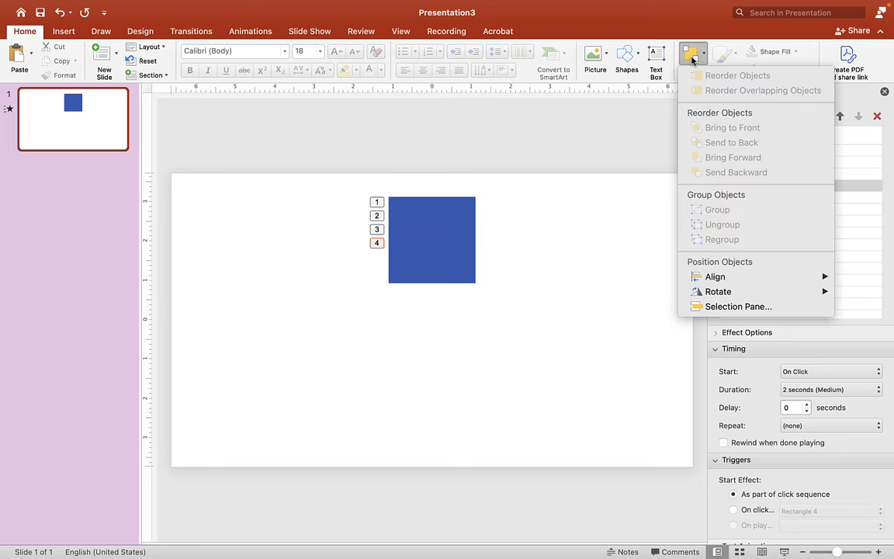
pyautogui.click(737, 305)
pyautogui.write('1')
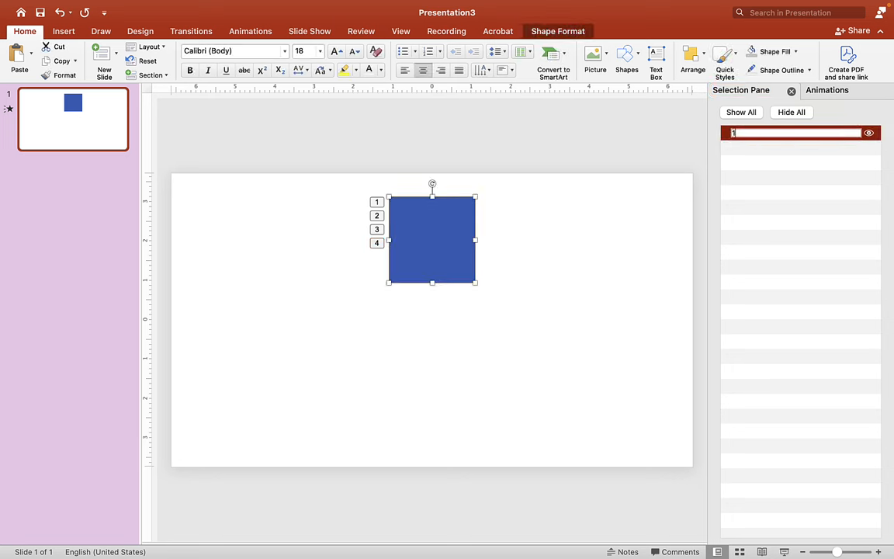
pyautogui.click(825, 90)
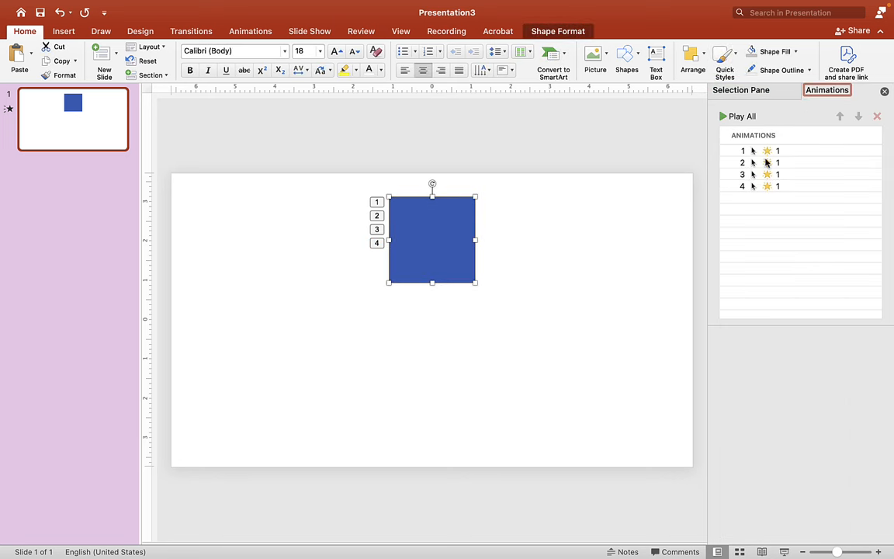
pyautogui.moveTo(779, 179)
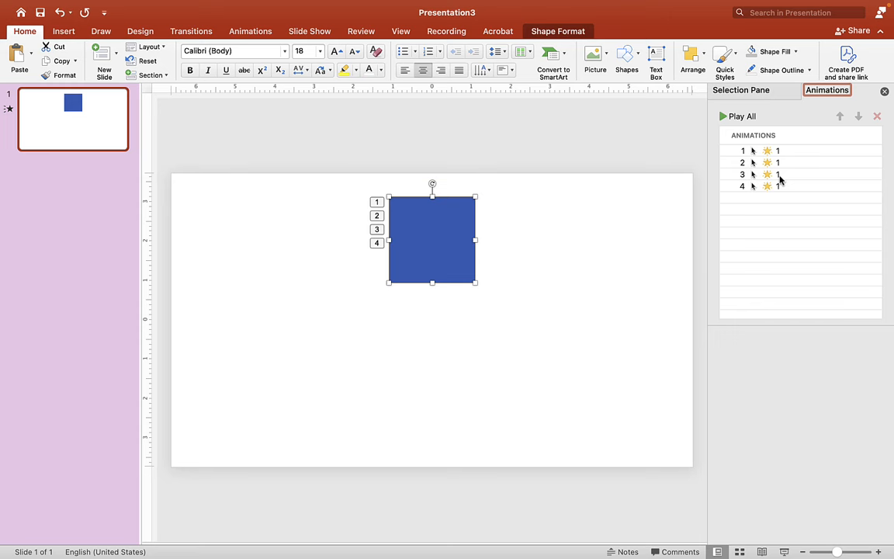
# - Set the square's four spins to 0.5 seconds duration with Bounce End
pyautogui.click(776, 151)
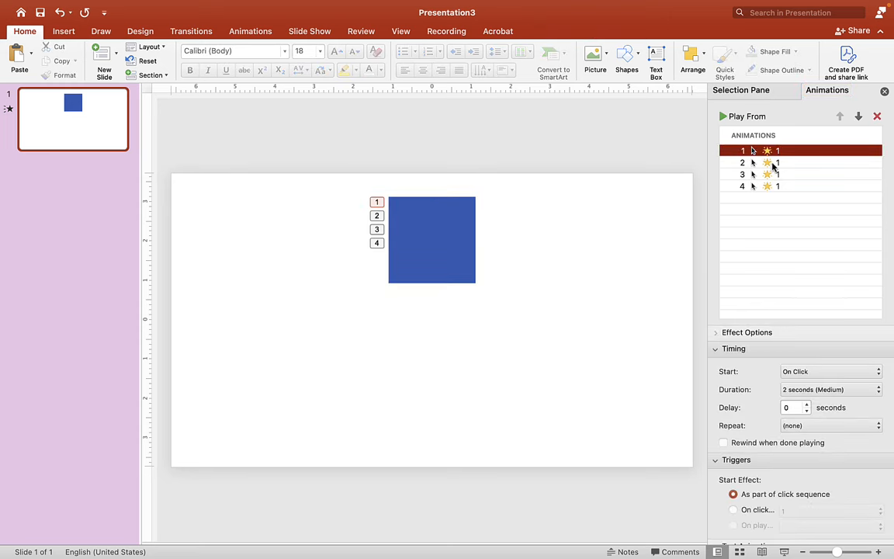
pyautogui.moveTo(773, 186)
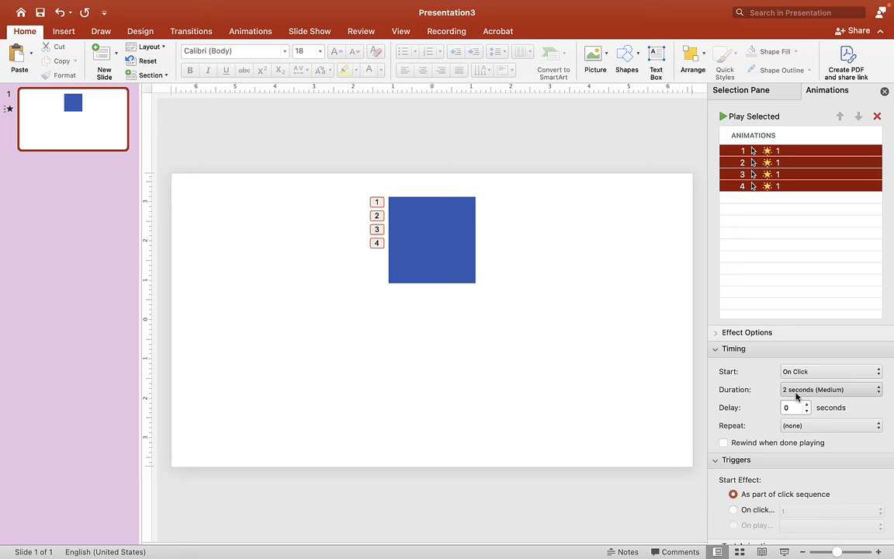
pyautogui.click(830, 388)
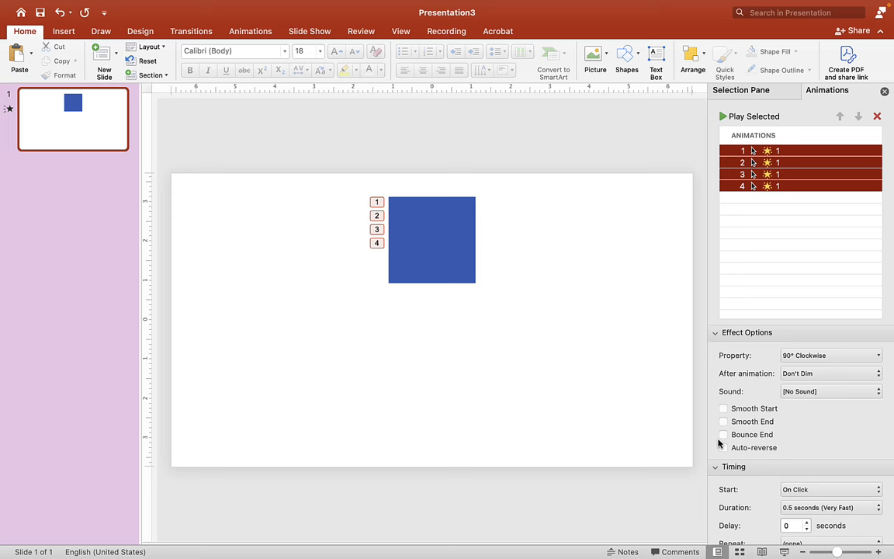
pyautogui.click(724, 434)
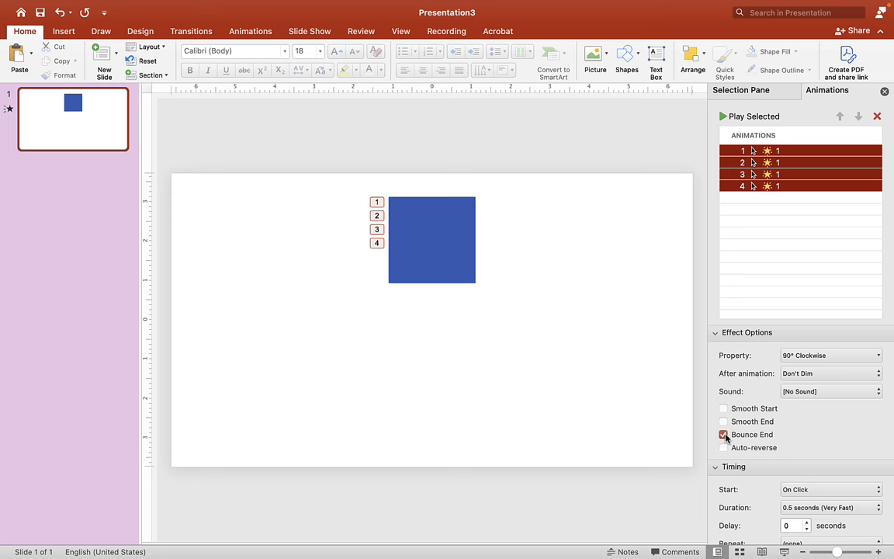
# - Attach the Crank Turn.wav sound from disk to the spin animations
pyautogui.click(830, 391)
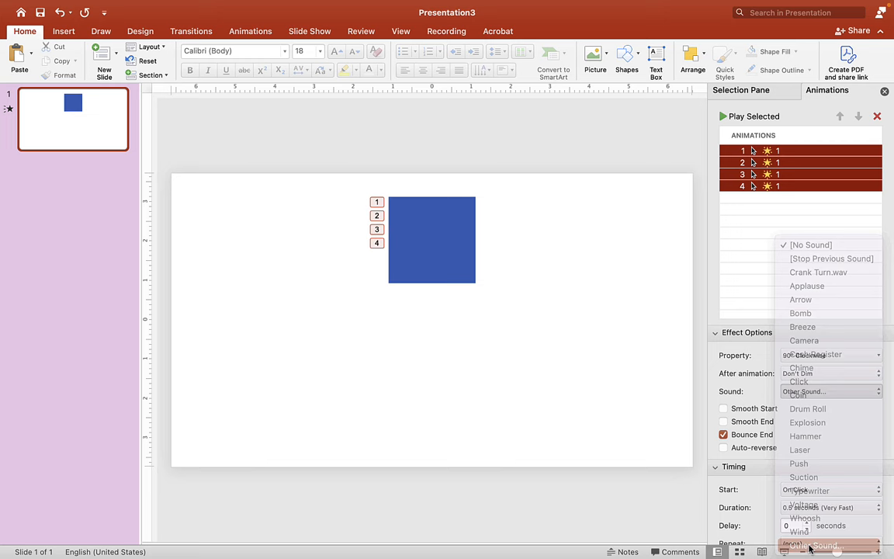
pyautogui.click(807, 543)
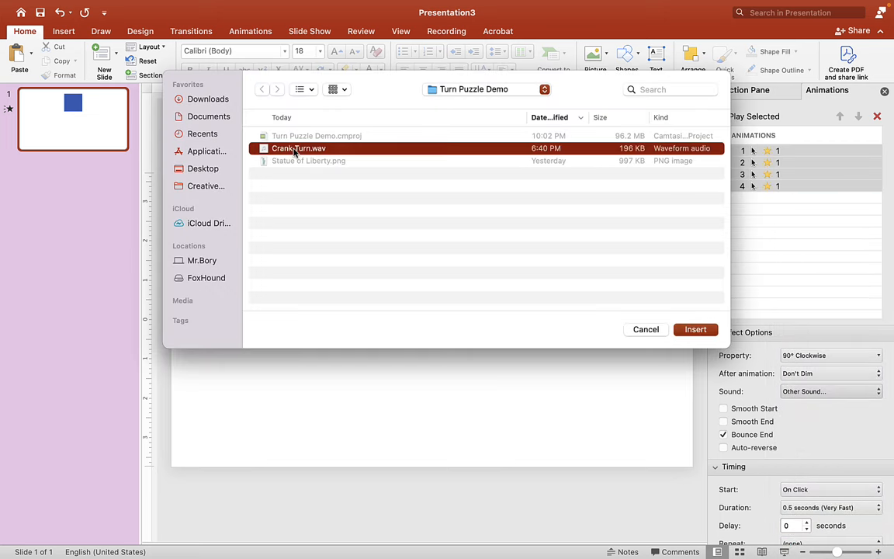
pyautogui.click(696, 329)
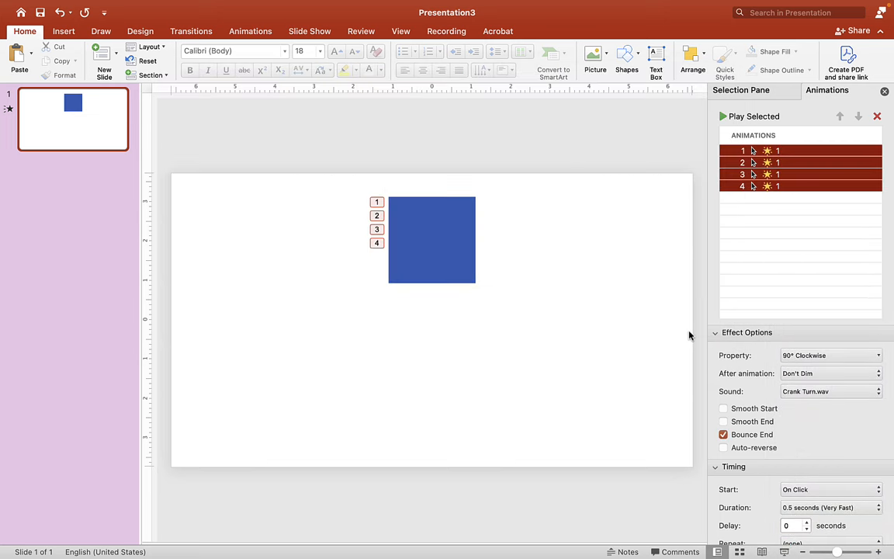
pyautogui.moveTo(534, 307)
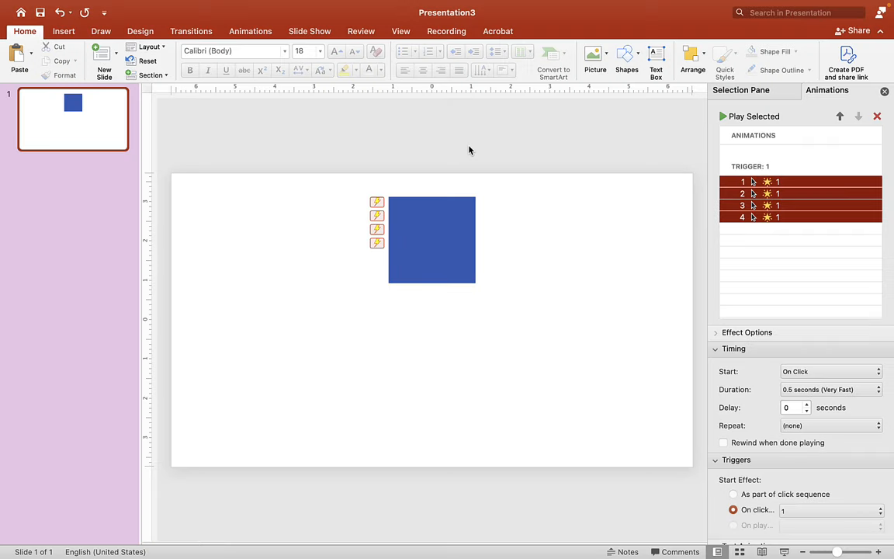
# - Trigger the four spins on click of shape 1 and reselect the square
pyautogui.click(746, 332)
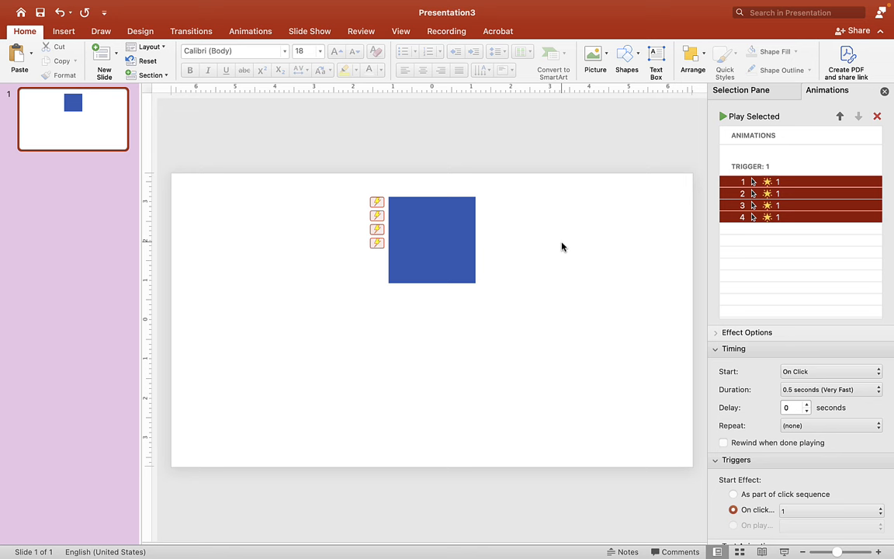
pyautogui.click(431, 239)
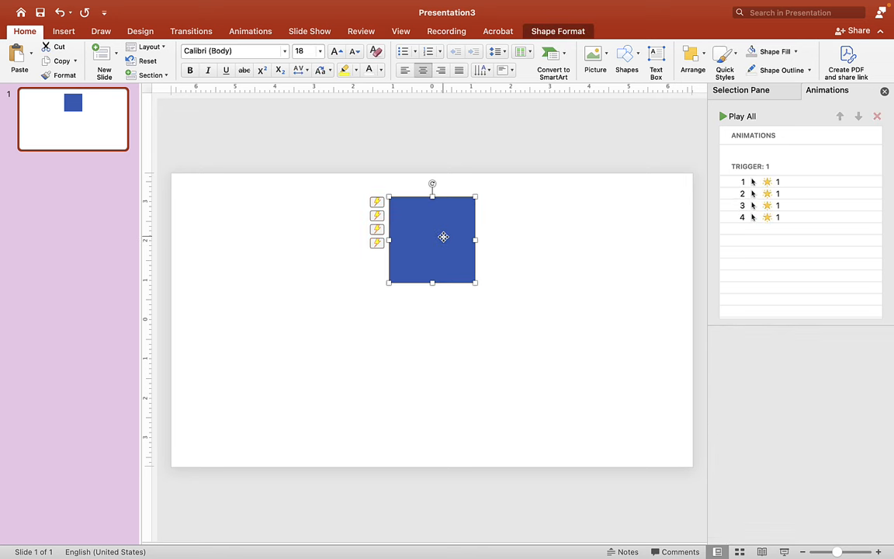
# - In Format Shape, switch the fill to picture and insert Statue of Liberty.png
pyautogui.rightClick(444, 236)
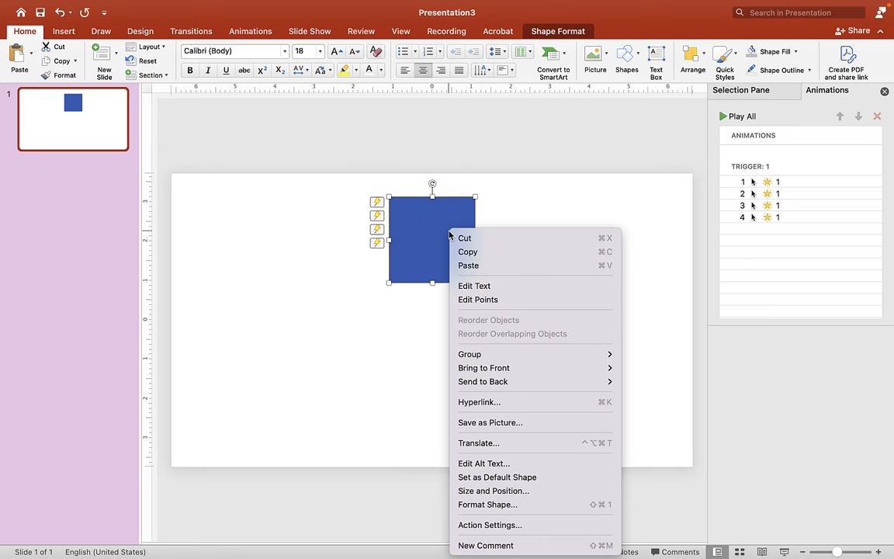
pyautogui.moveTo(488, 504)
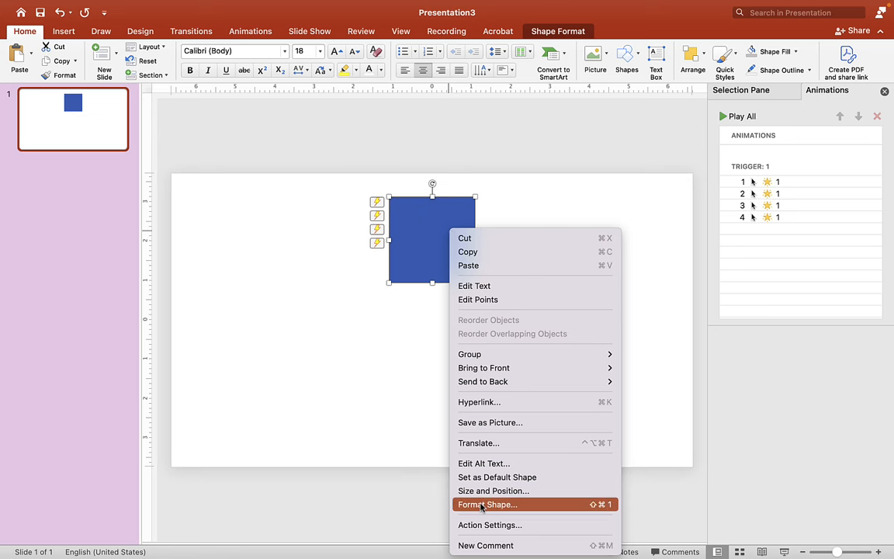
pyautogui.click(487, 502)
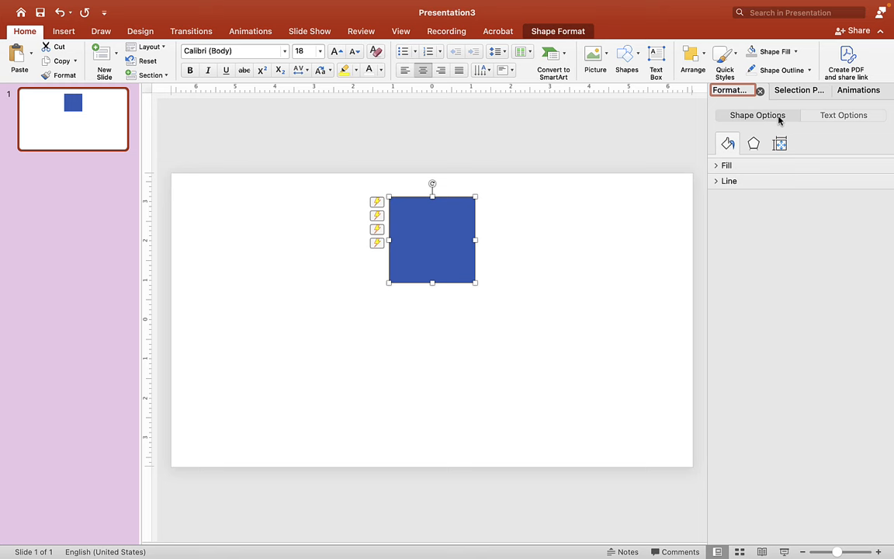
pyautogui.click(726, 164)
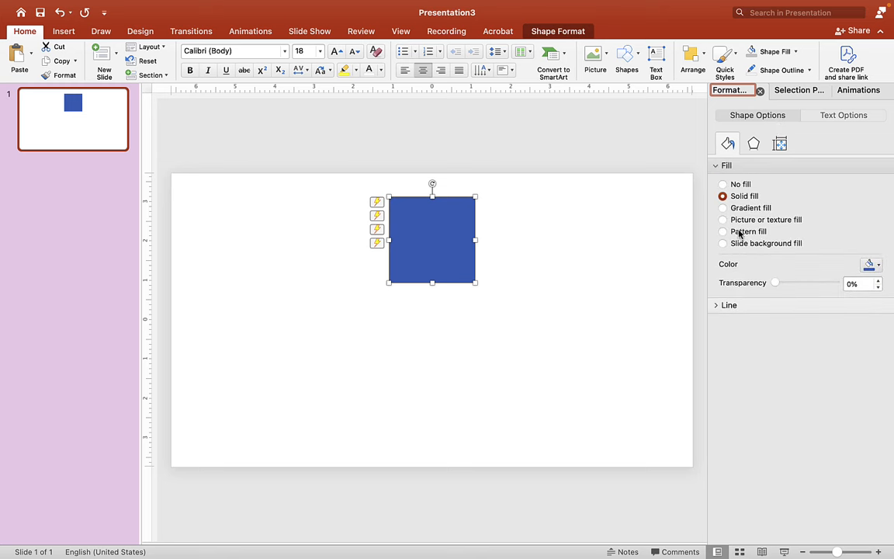
pyautogui.moveTo(776, 230)
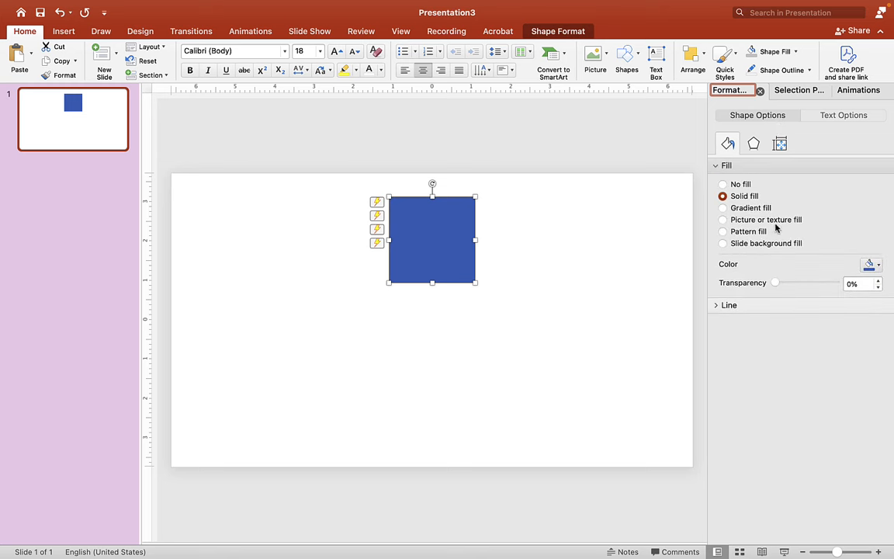
pyautogui.click(723, 220)
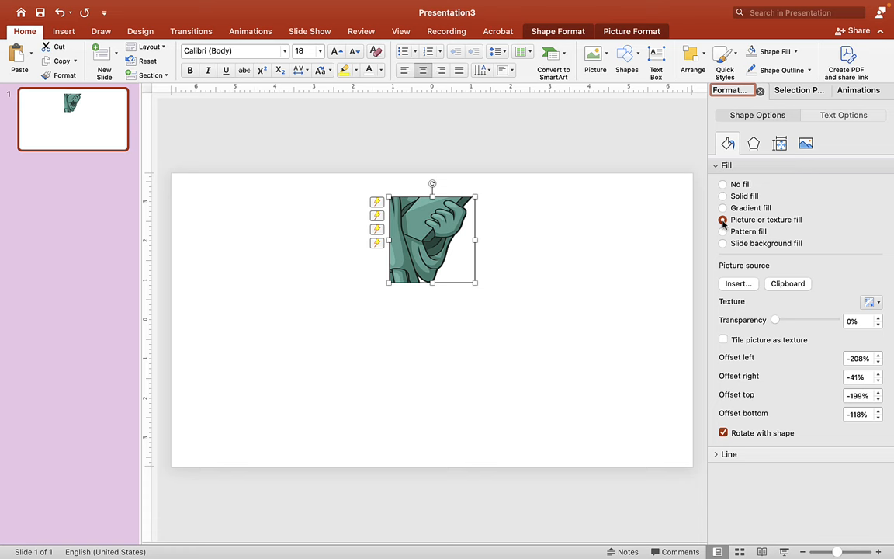
pyautogui.click(736, 282)
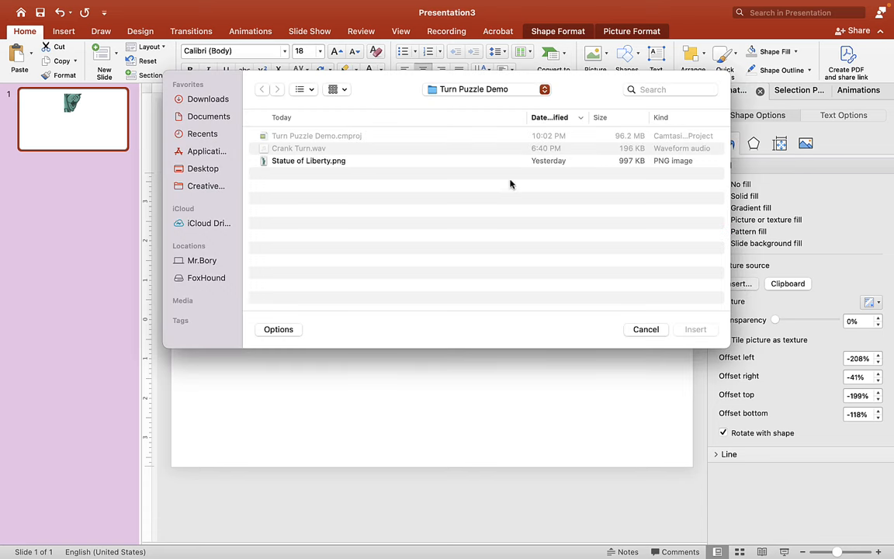
pyautogui.click(309, 160)
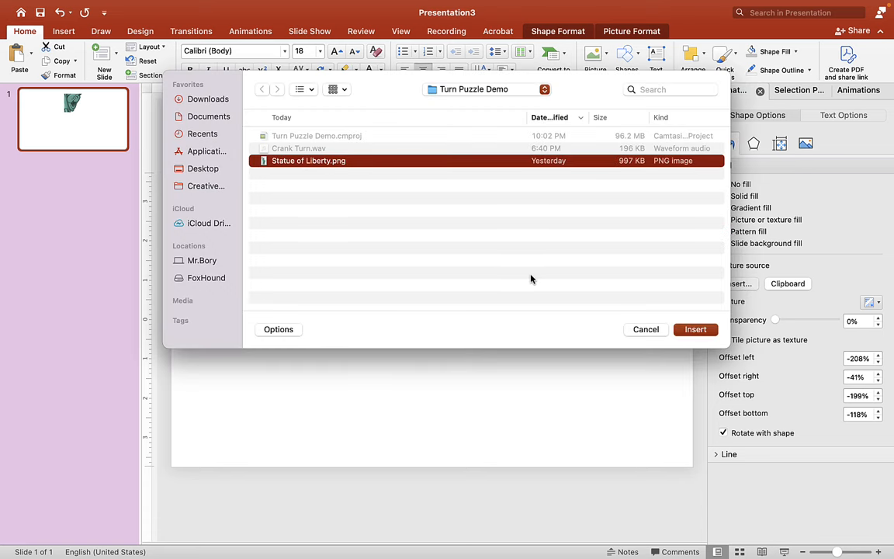
pyautogui.click(695, 329)
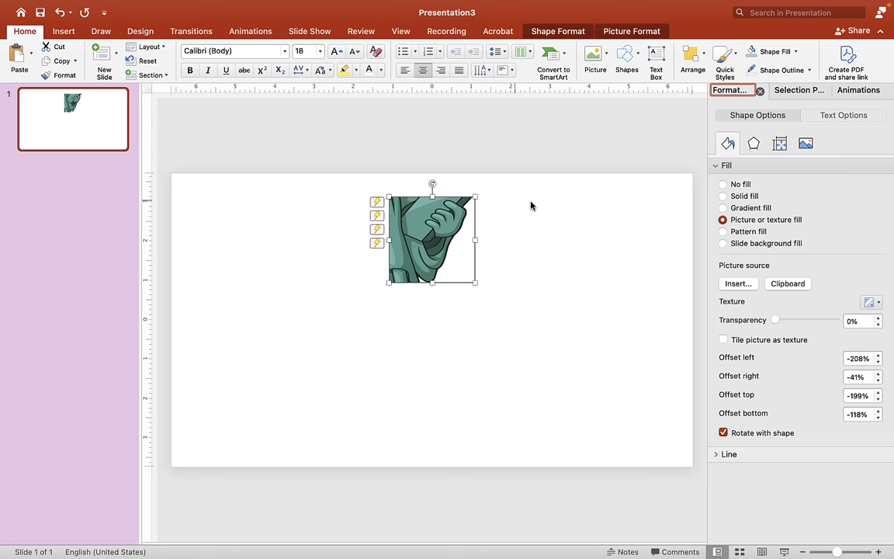
pyautogui.moveTo(458, 264)
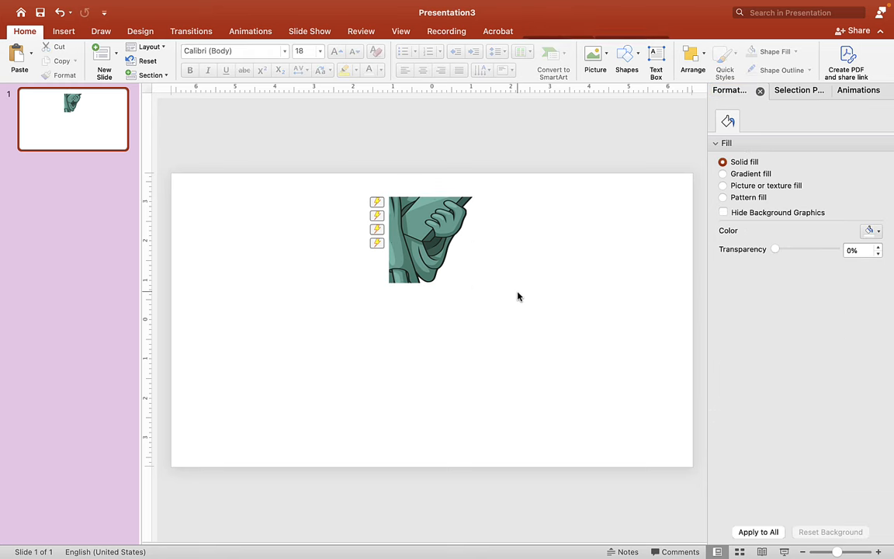
# - Duplicate the picture tile twice to its right to form a row of three
pyautogui.click(431, 240)
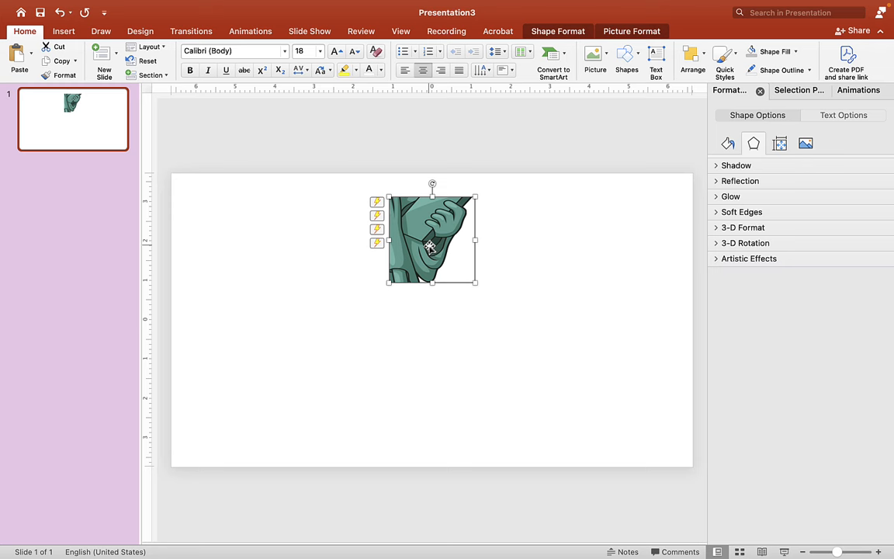
pyautogui.click(515, 246)
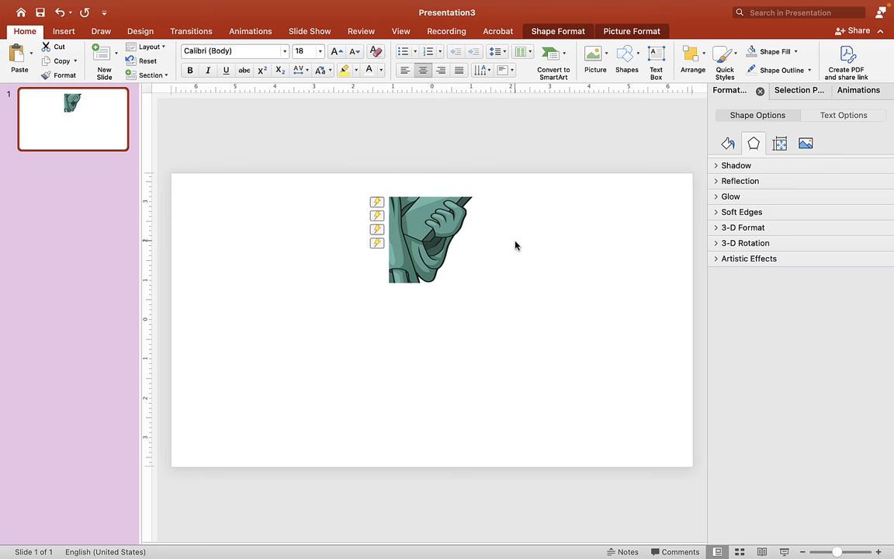
pyautogui.click(429, 239)
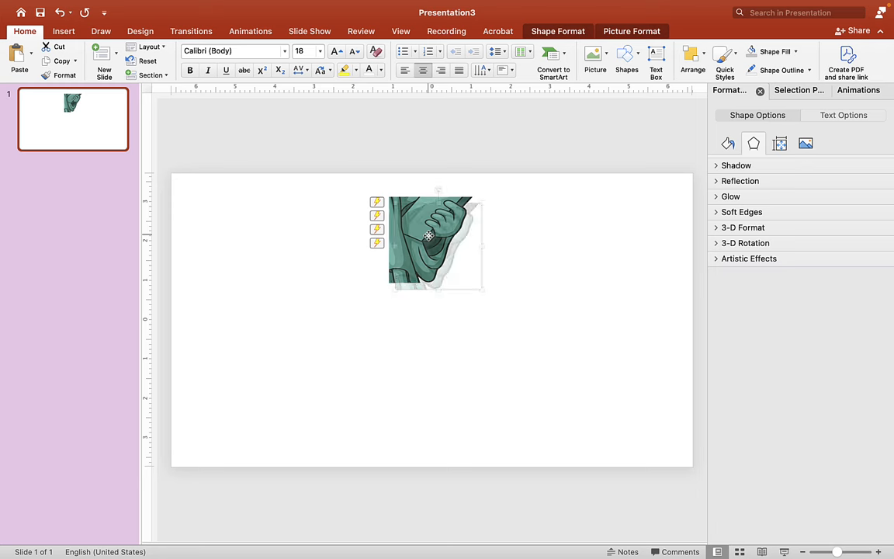
pyautogui.moveTo(427, 236); pyautogui.dragTo(479, 245)
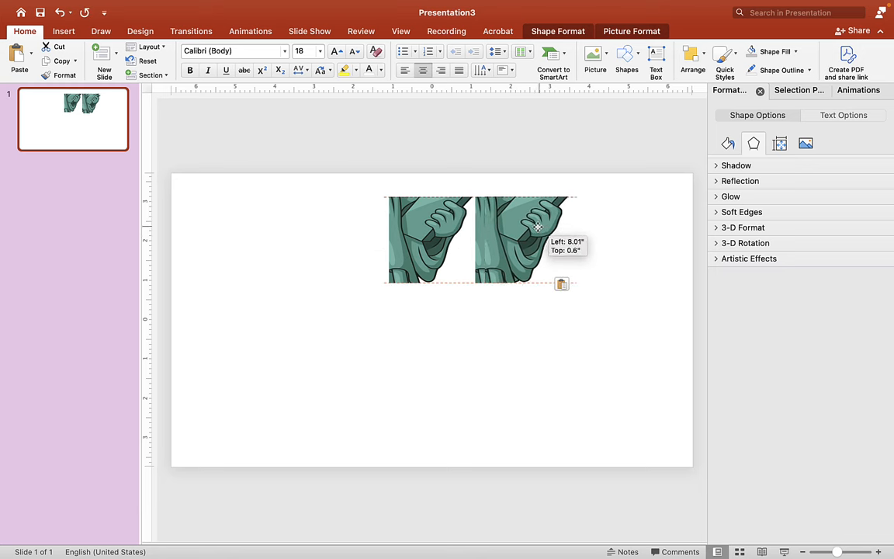
pyautogui.moveTo(515, 225); pyautogui.dragTo(617, 225)
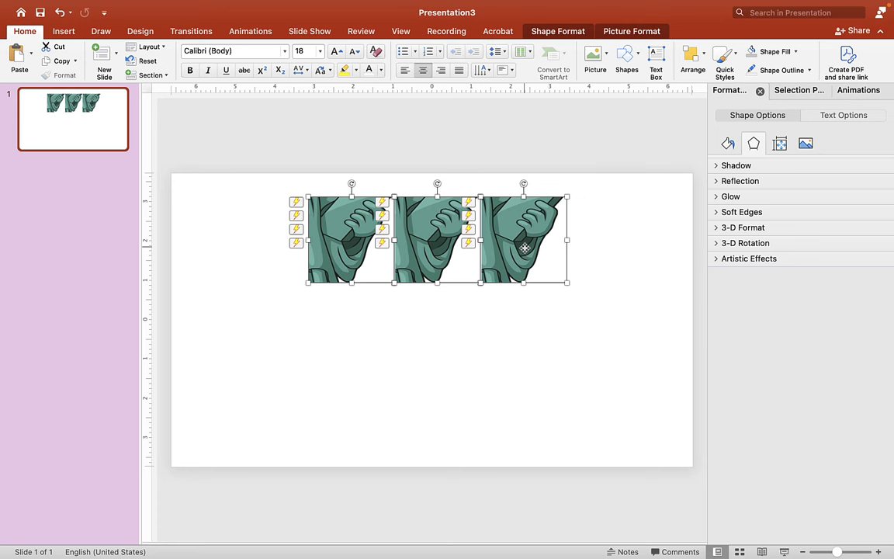
# - Drag tiles into position so the nine form an evenly spaced 3x3 grid
pyautogui.moveTo(524, 248); pyautogui.dragTo(438, 261)
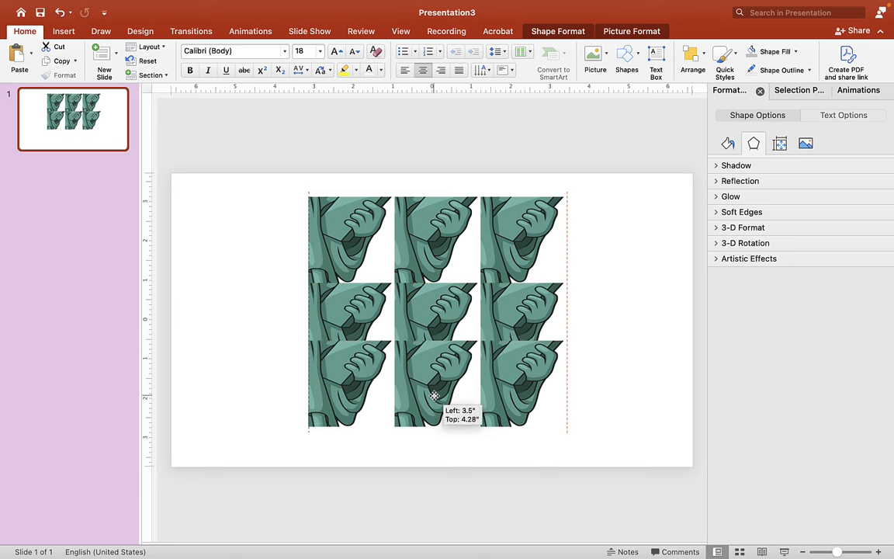
pyautogui.moveTo(433, 396); pyautogui.dragTo(435, 427)
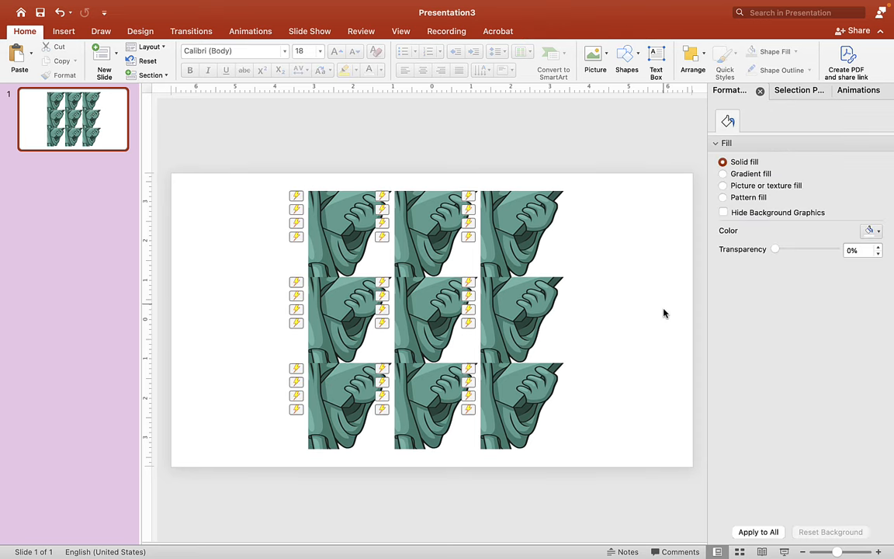
# - Review tile names 1–9 in the Selection Pane and scroll the Animation Pane through triggers 1–9
pyautogui.click(795, 90)
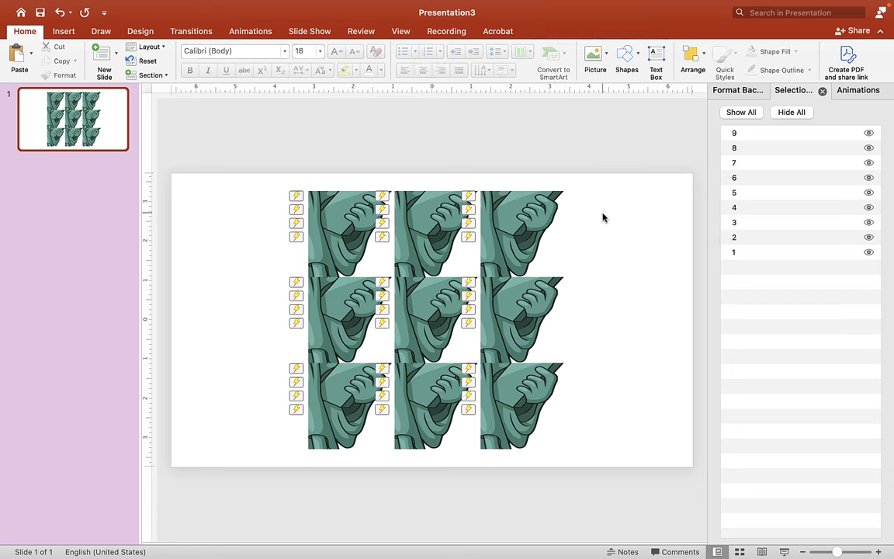
pyautogui.click(857, 90)
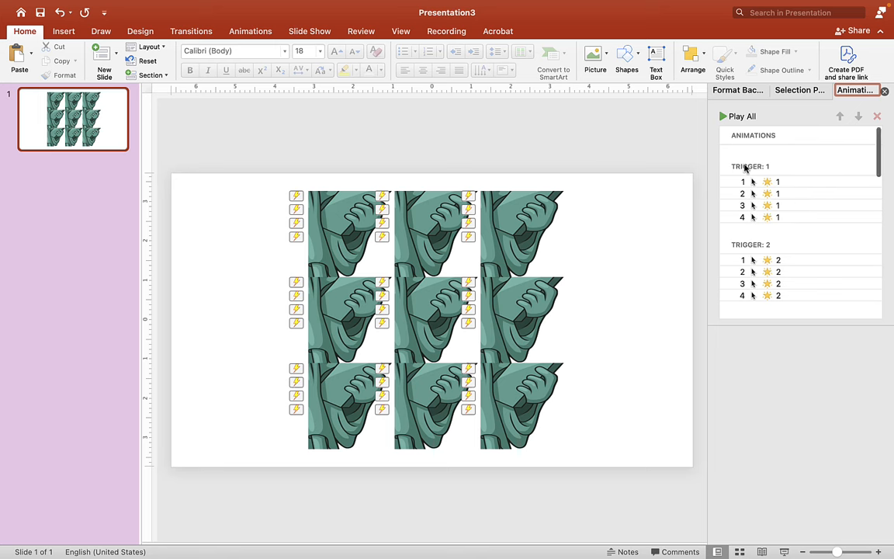
pyautogui.scroll(-3)
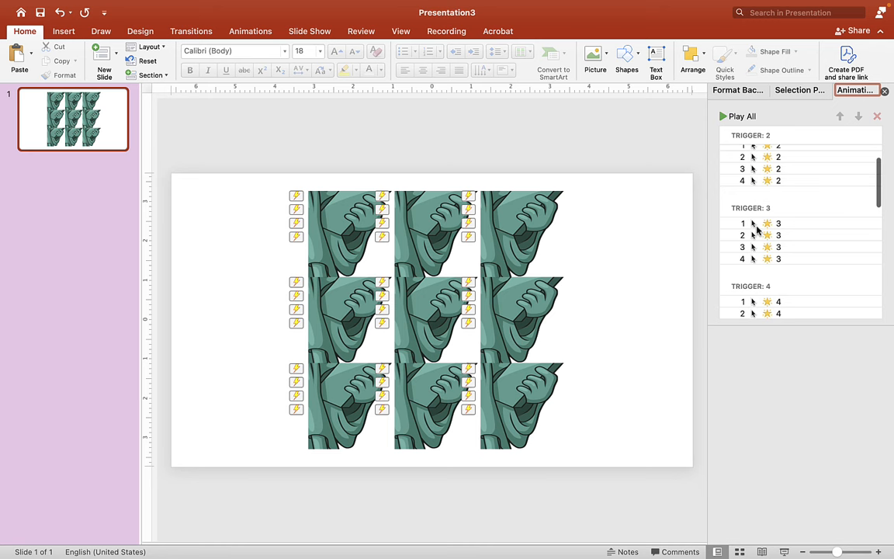
pyautogui.scroll(-3)
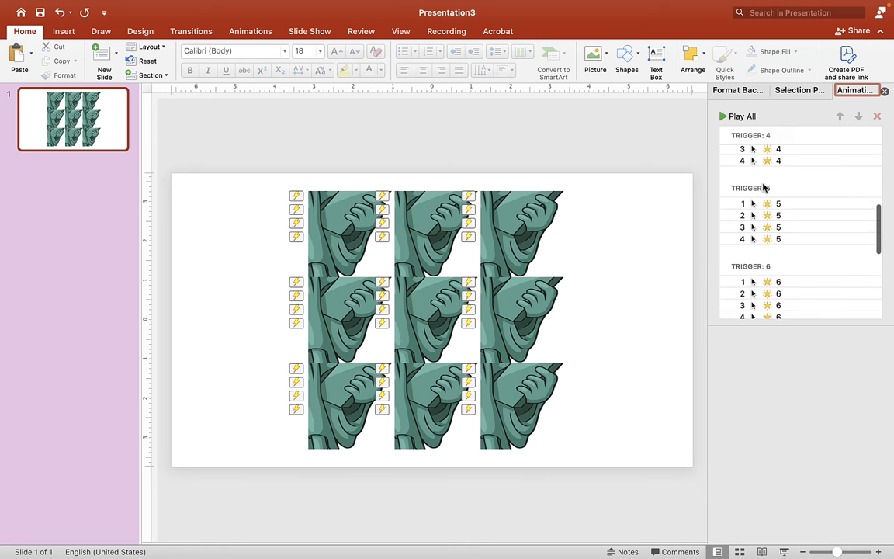
pyautogui.scroll(-3)
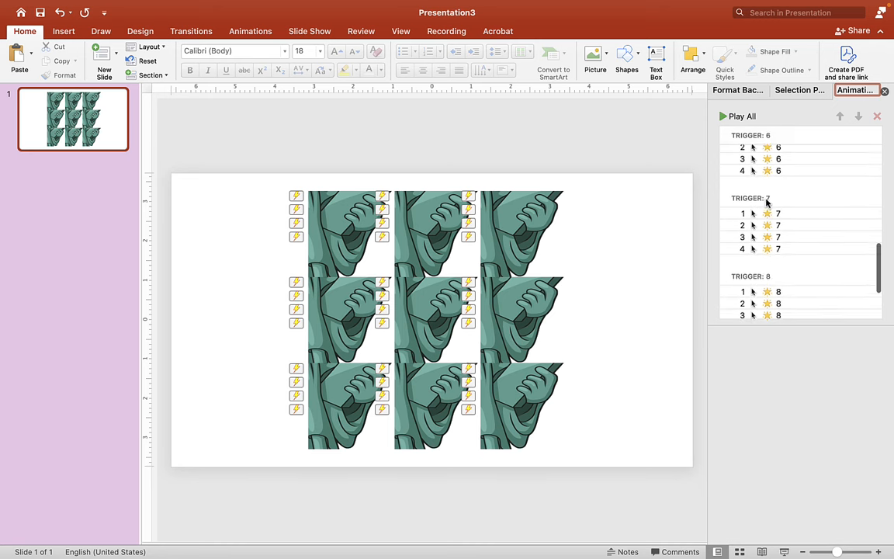
pyautogui.scroll(-3)
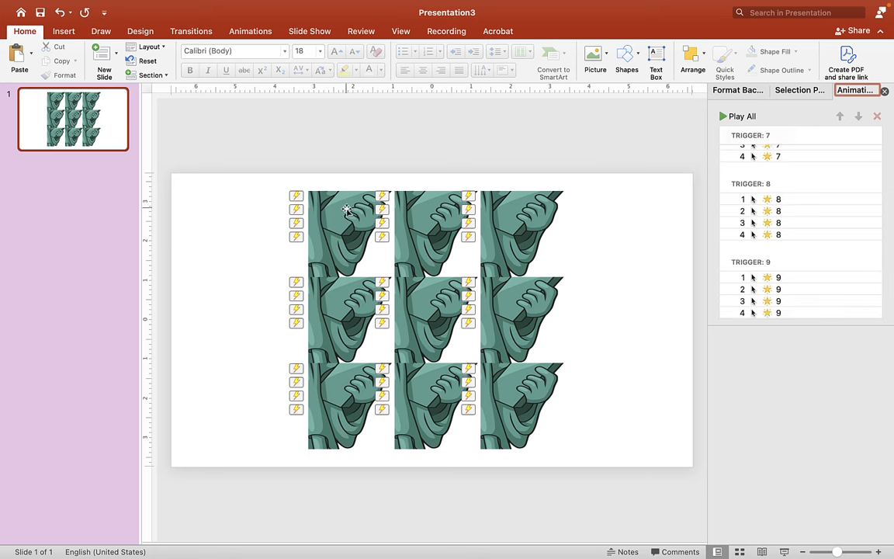
pyautogui.moveTo(436, 226)
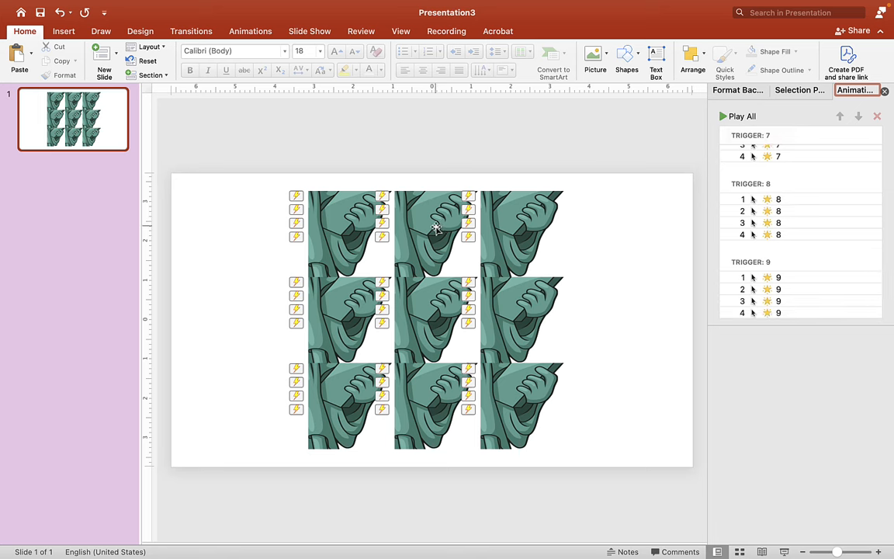
pyautogui.click(351, 233)
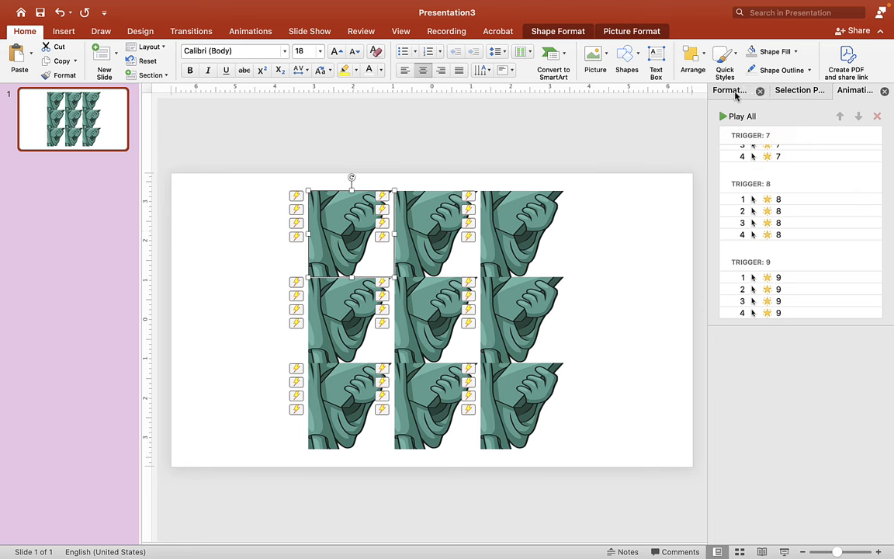
# - Crop the tile's statue picture, dragging the image into position so the statue lines up across the tiles
pyautogui.click(728, 90)
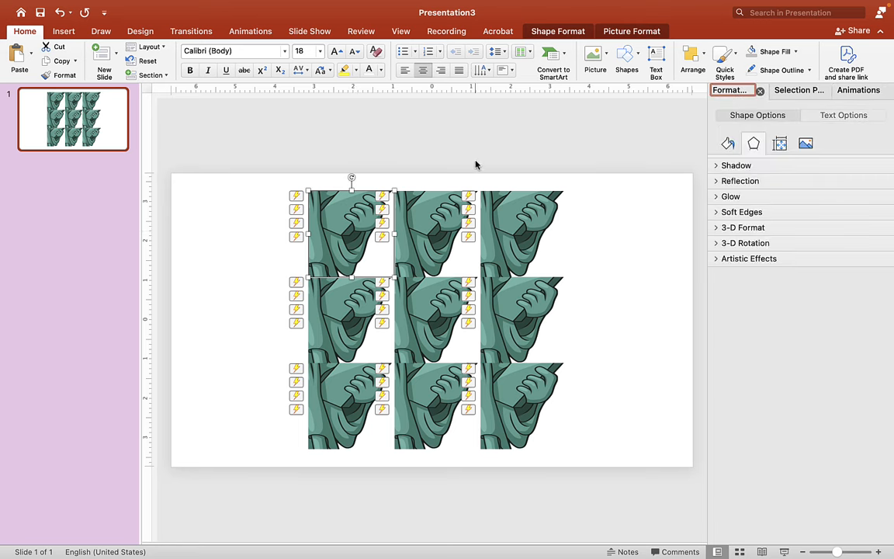
pyautogui.click(557, 31)
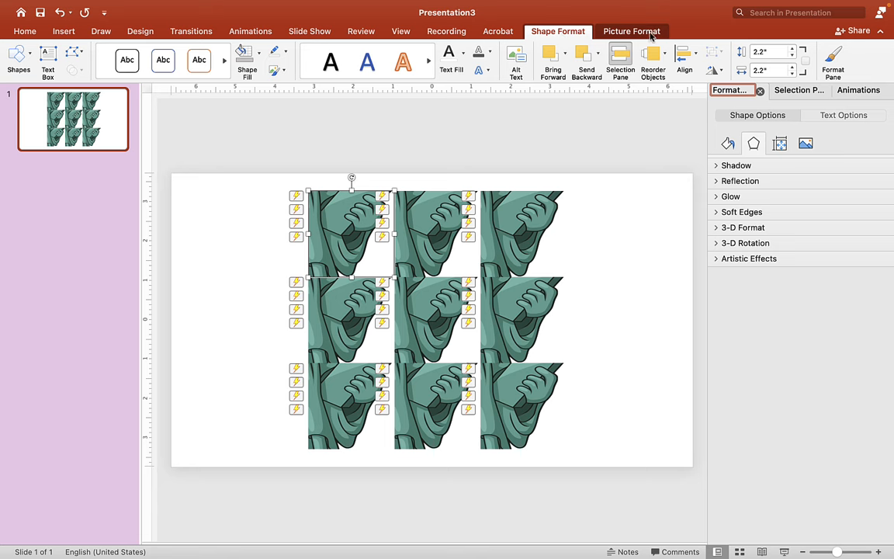
pyautogui.click(630, 31)
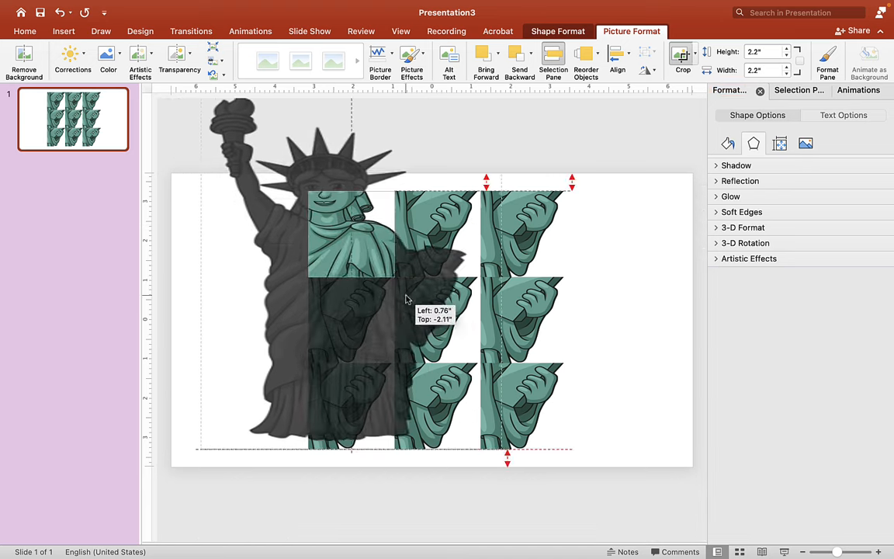
pyautogui.moveTo(404, 301); pyautogui.dragTo(516, 371)
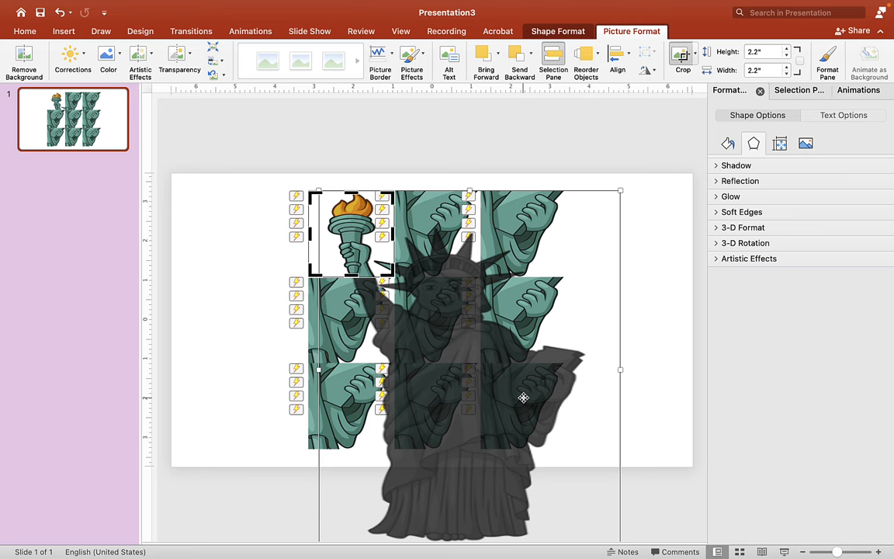
pyautogui.moveTo(511, 164)
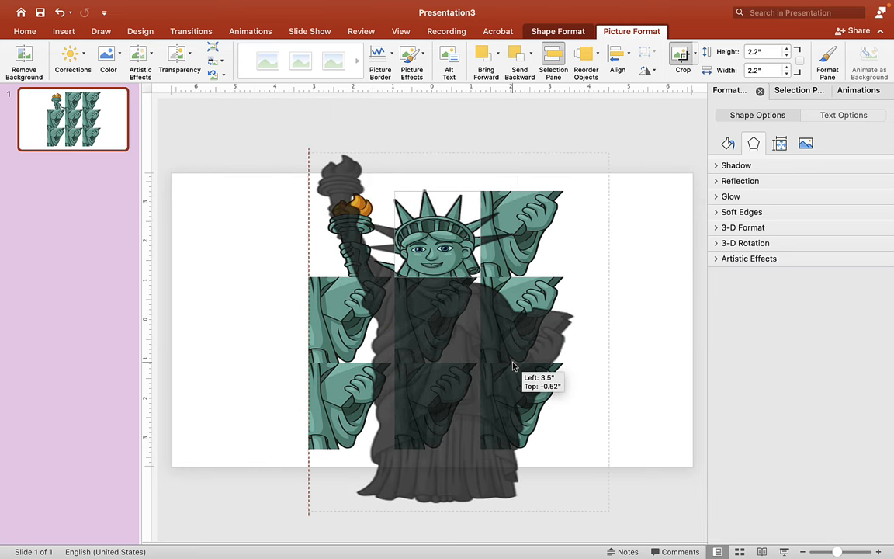
pyautogui.moveTo(512, 365); pyautogui.dragTo(520, 404)
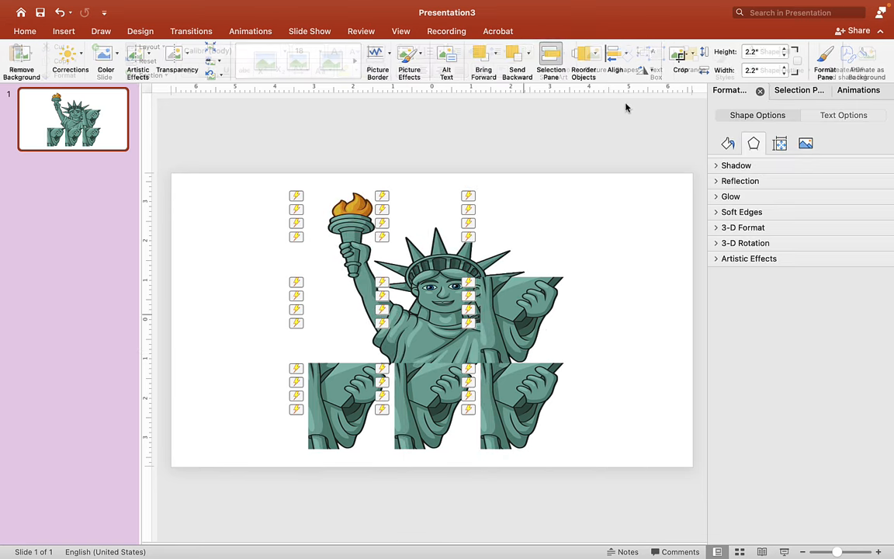
pyautogui.click(504, 316)
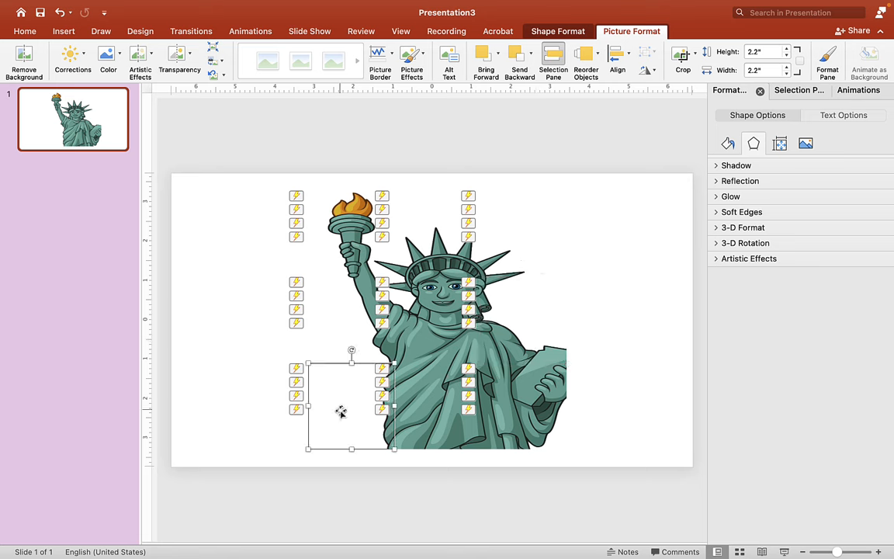
pyautogui.click(622, 407)
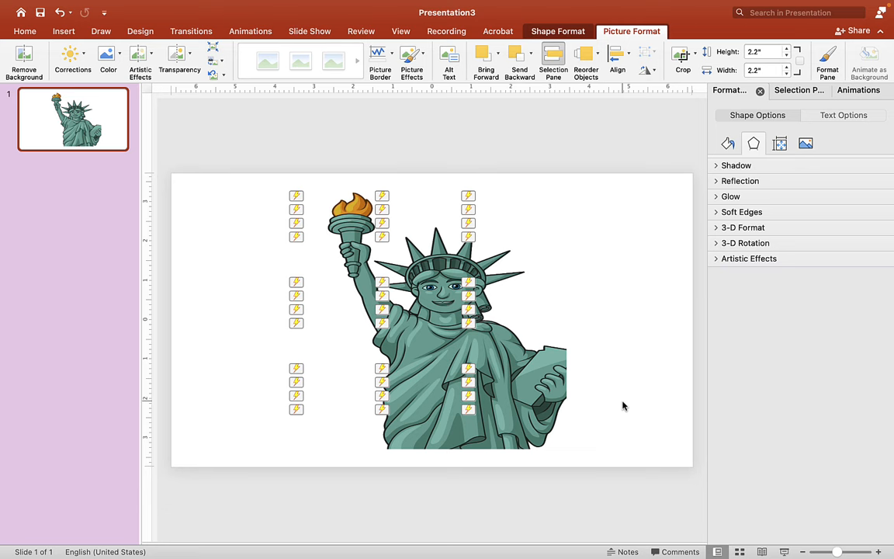
# - Set the slide background to solid black via Format Background's colour choices
pyautogui.click(25, 31)
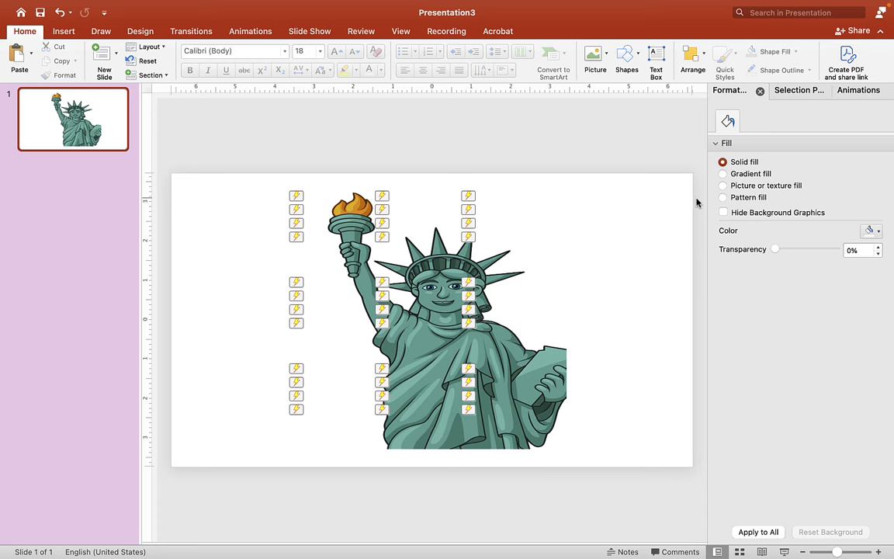
pyautogui.click(869, 230)
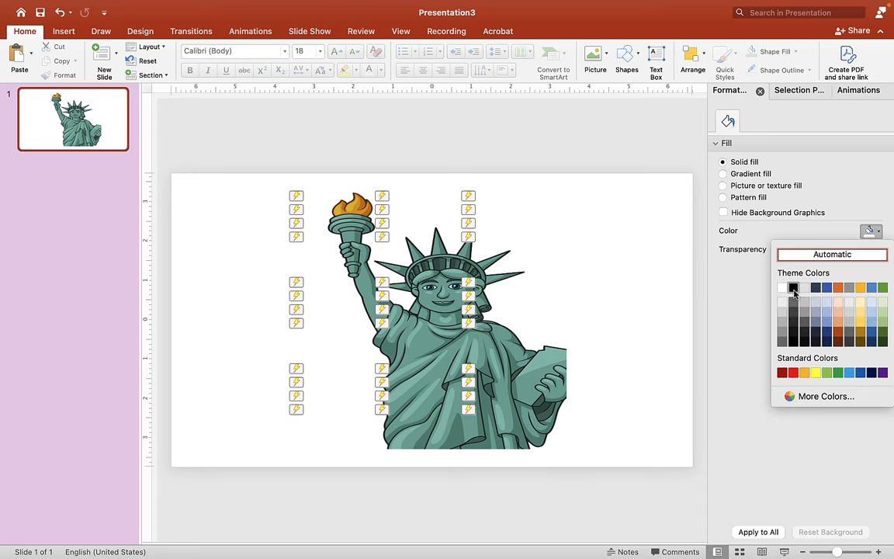
pyautogui.click(792, 287)
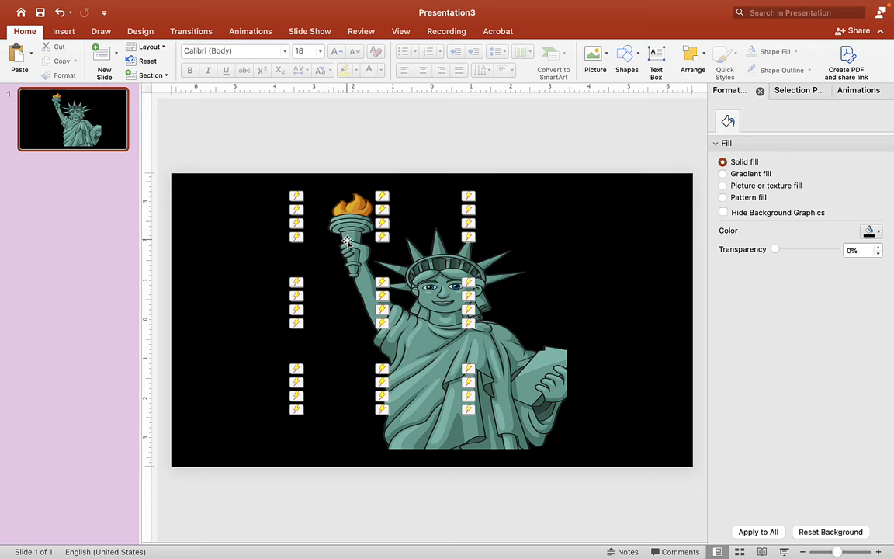
pyautogui.click(347, 242)
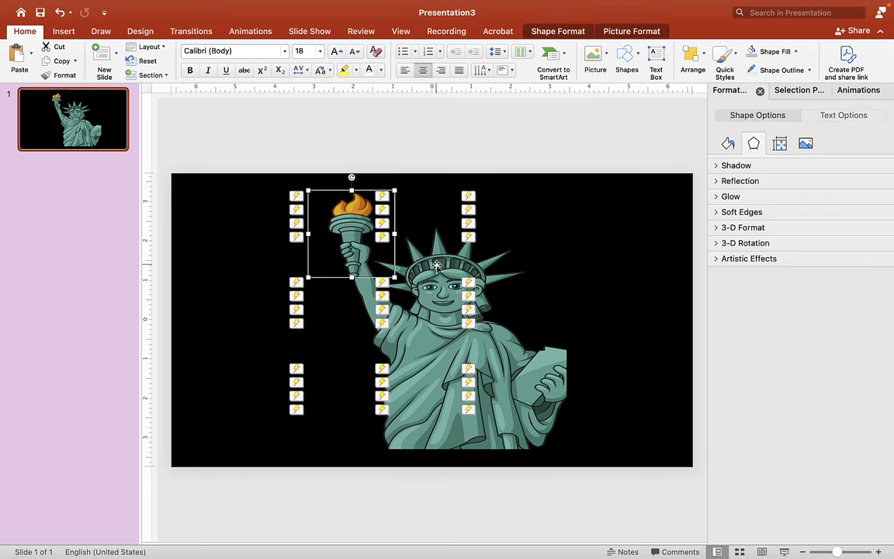
# - Rotate several tiles, including the middle and bottom-right, 90° left to scramble the statue picture
pyautogui.click(630, 31)
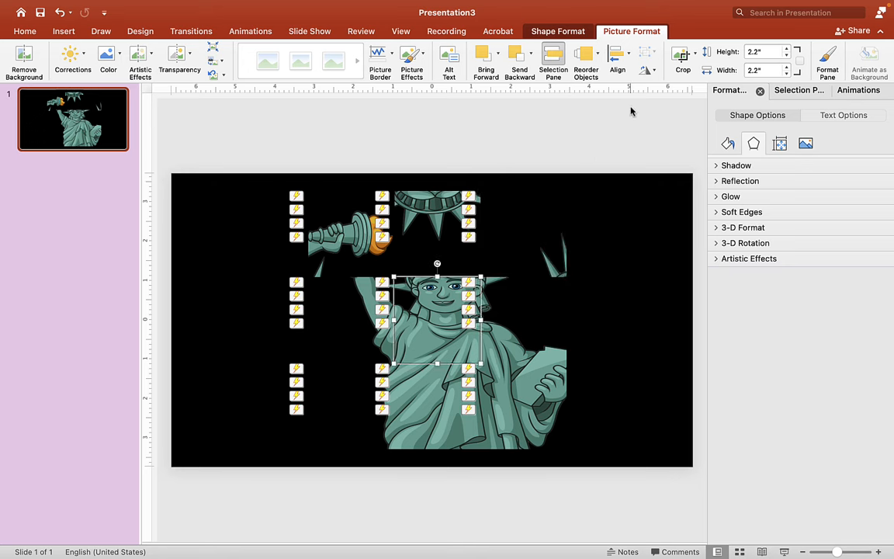
pyautogui.click(646, 70)
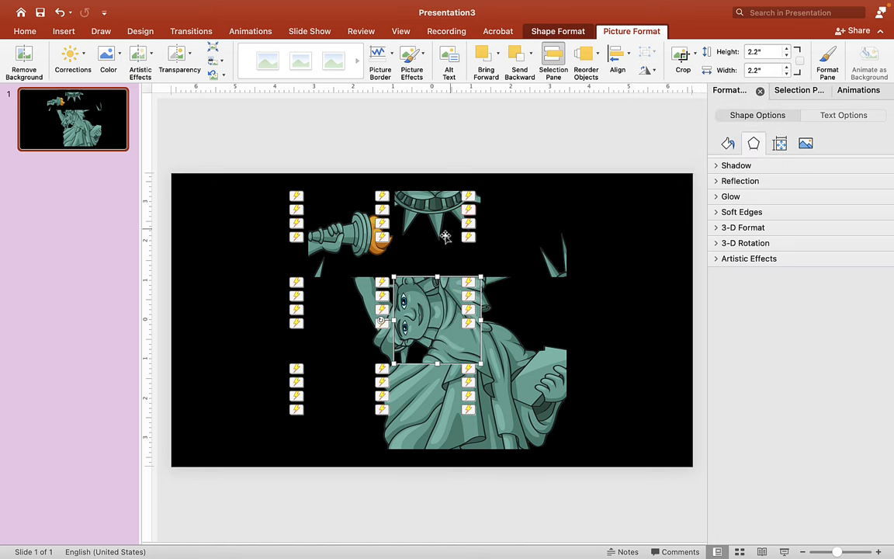
pyautogui.click(645, 59)
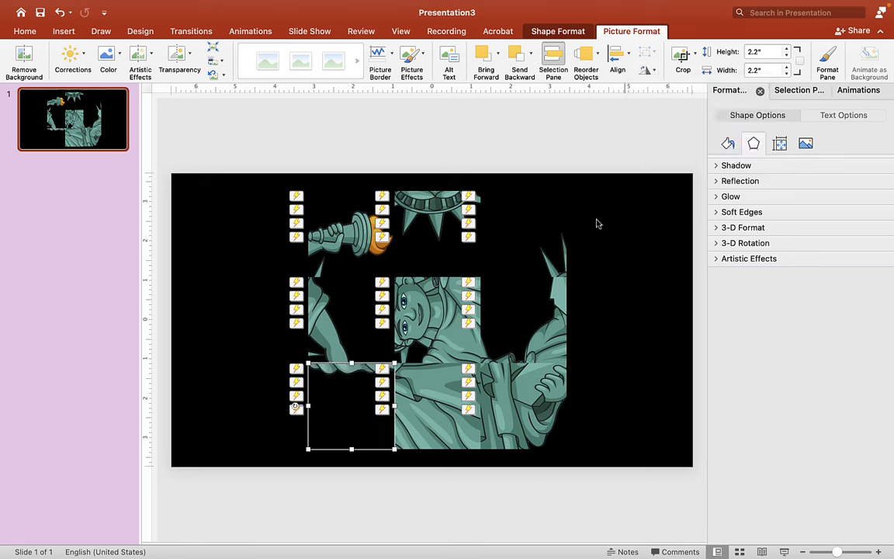
pyautogui.click(646, 59)
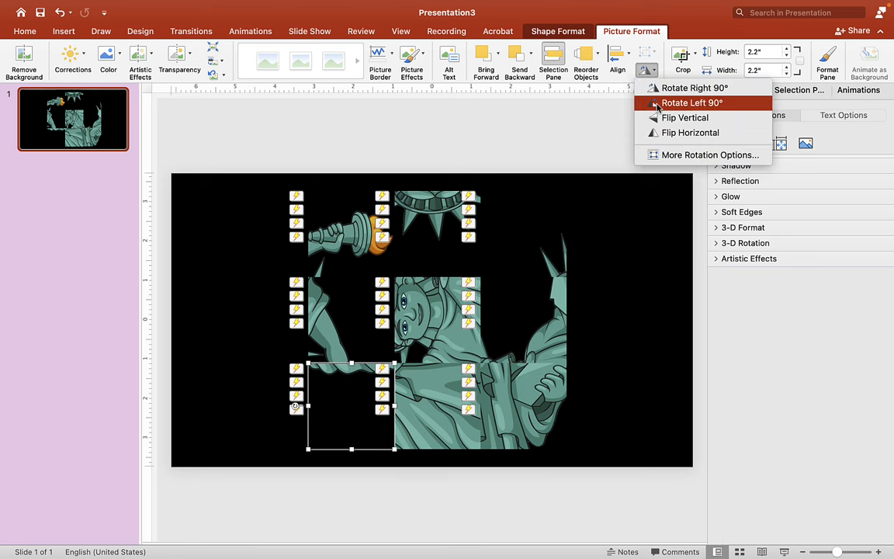
pyautogui.click(692, 103)
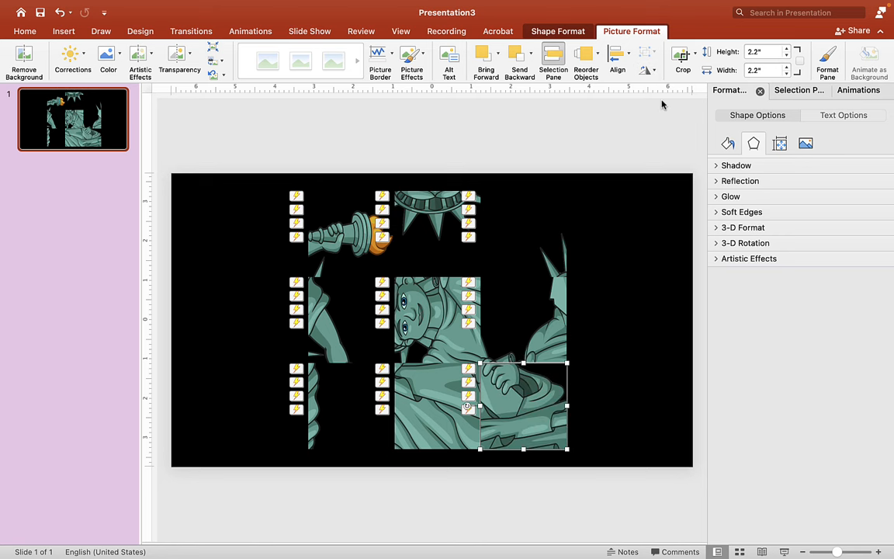
pyautogui.click(645, 69)
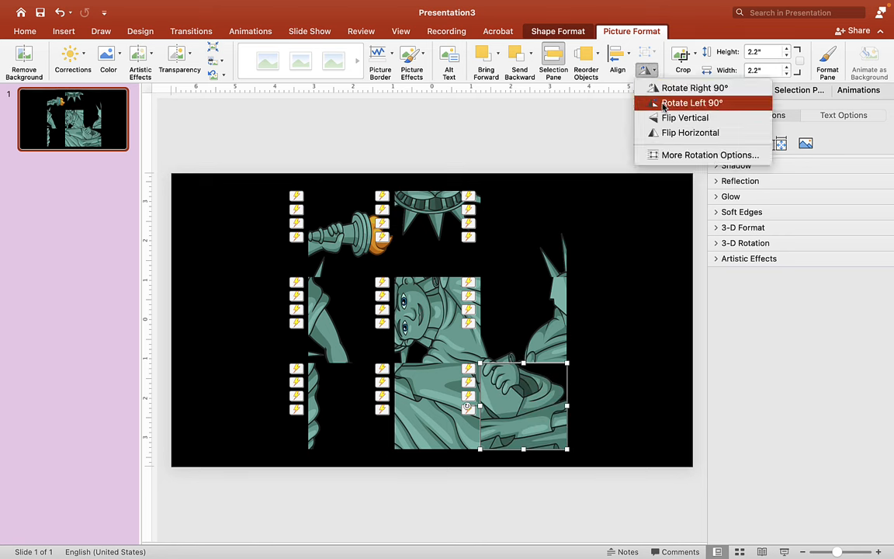
pyautogui.click(689, 102)
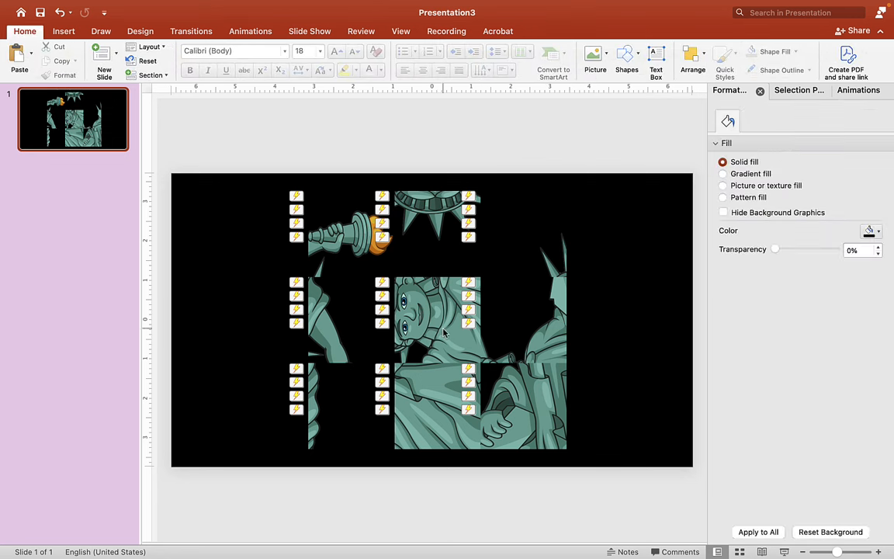
pyautogui.moveTo(722, 419)
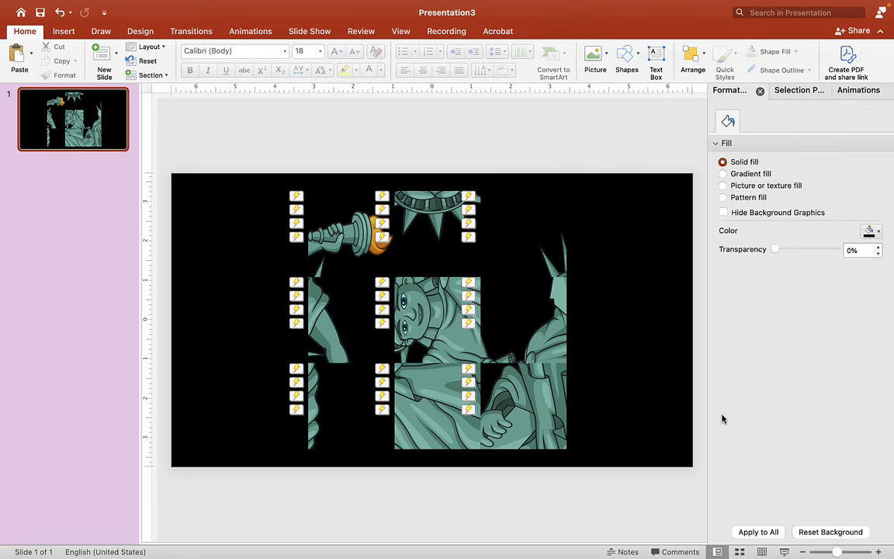